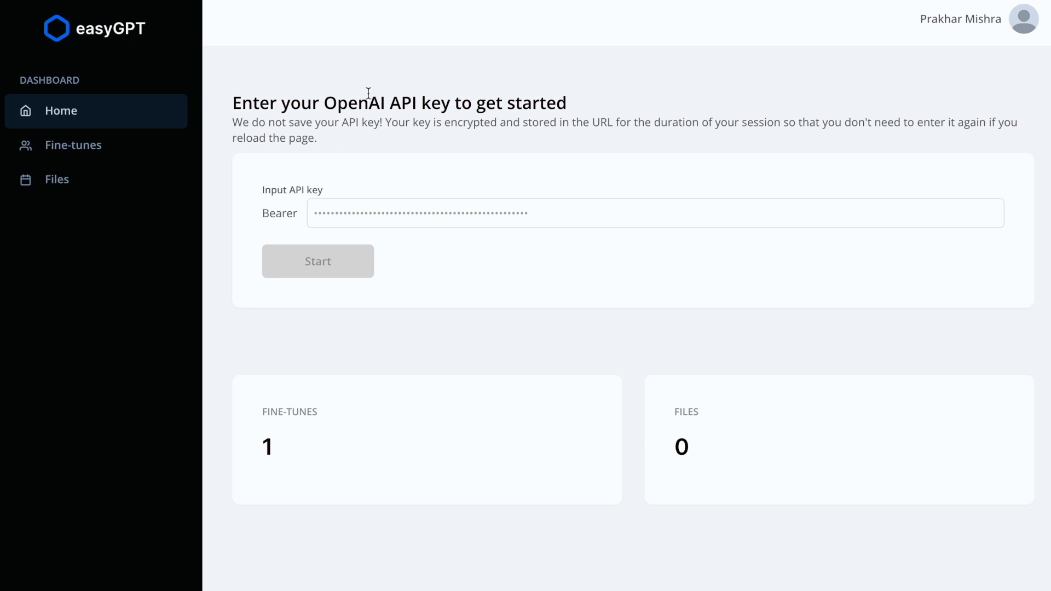
mouse_move(326, 193)
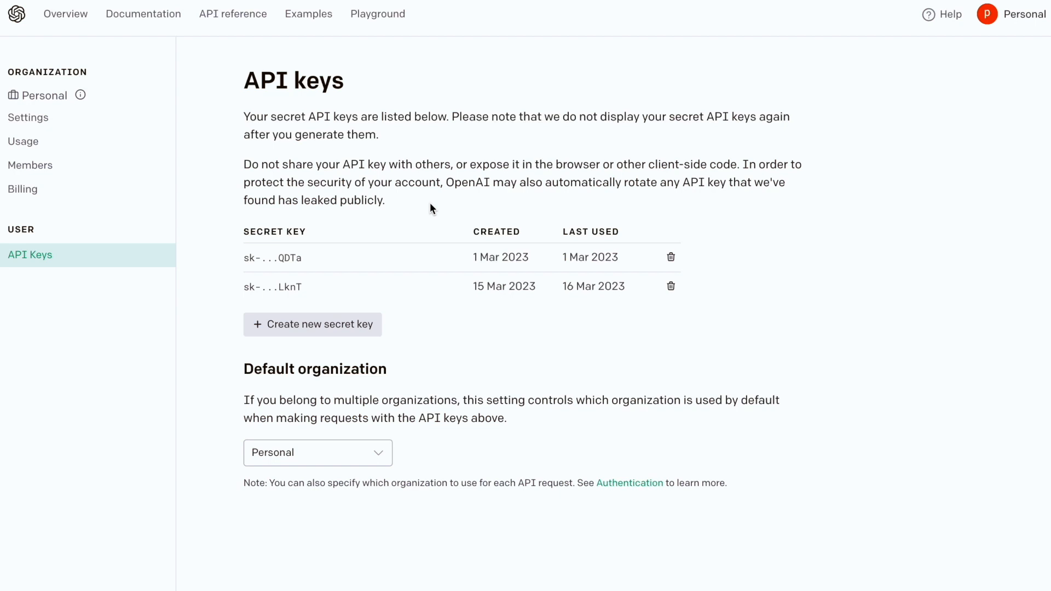
mouse_move(763, 246)
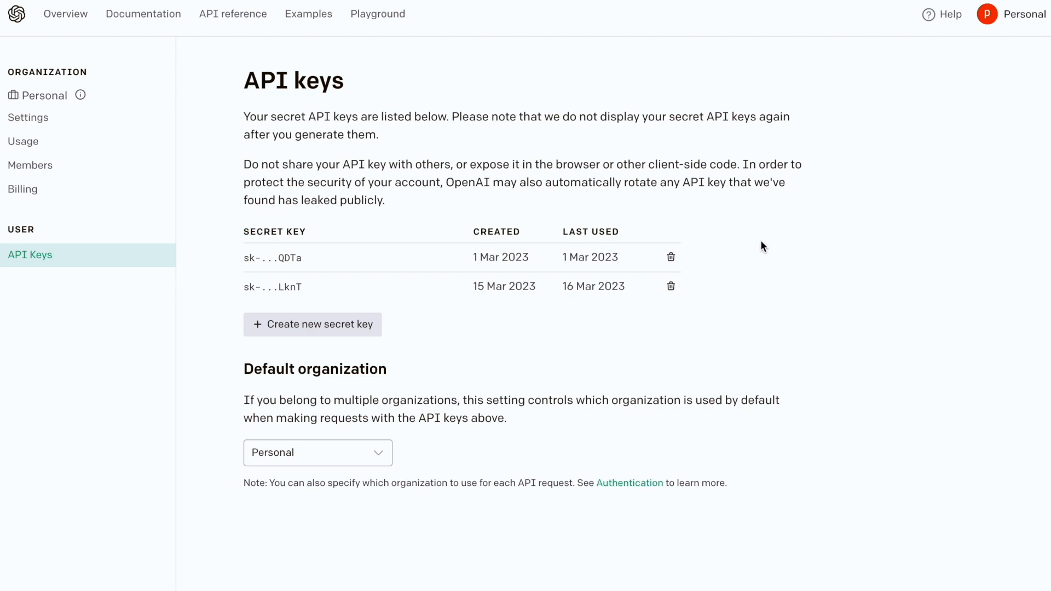
mouse_move(1005, 39)
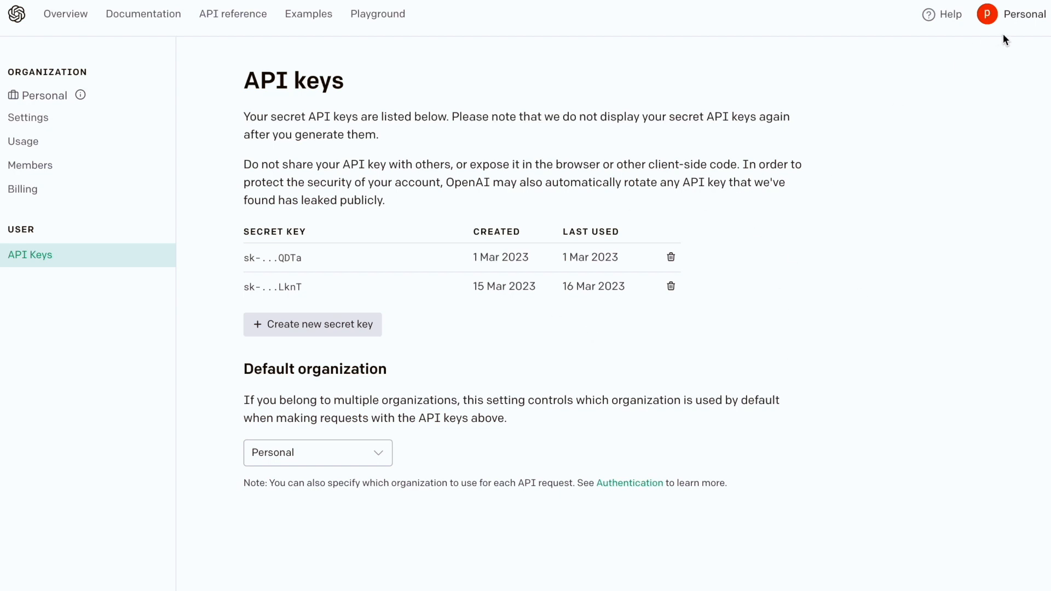
Generate a third secret API key and dismiss the new-key notice.
click(313, 324)
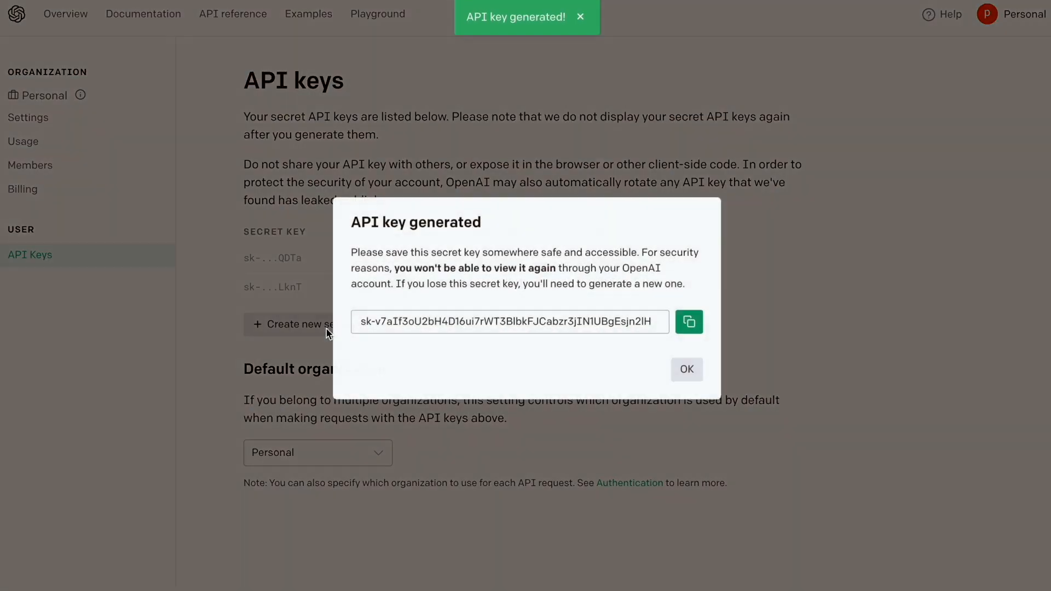
click(685, 370)
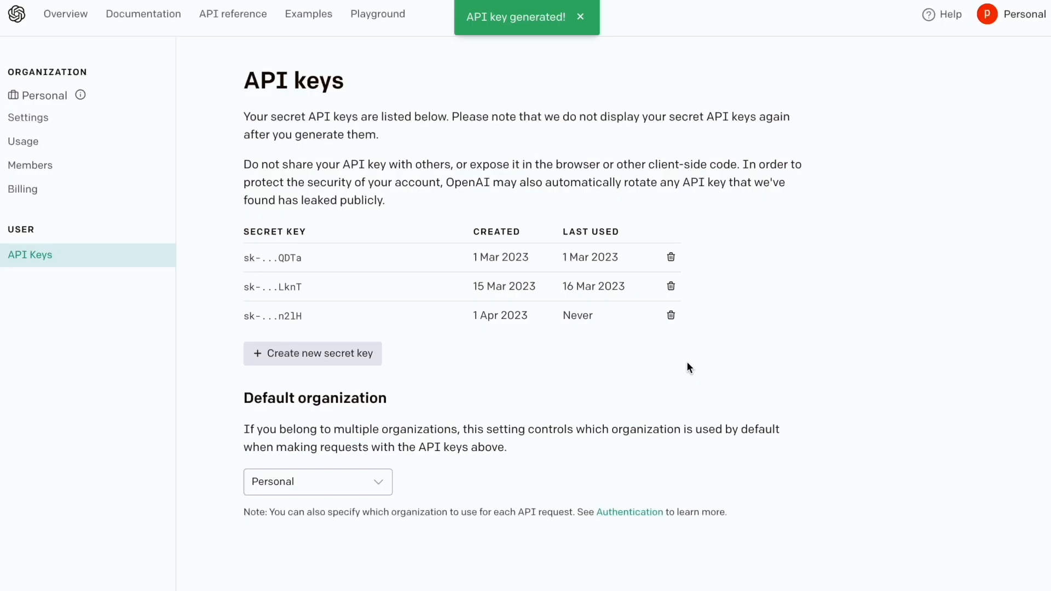
mouse_move(670, 315)
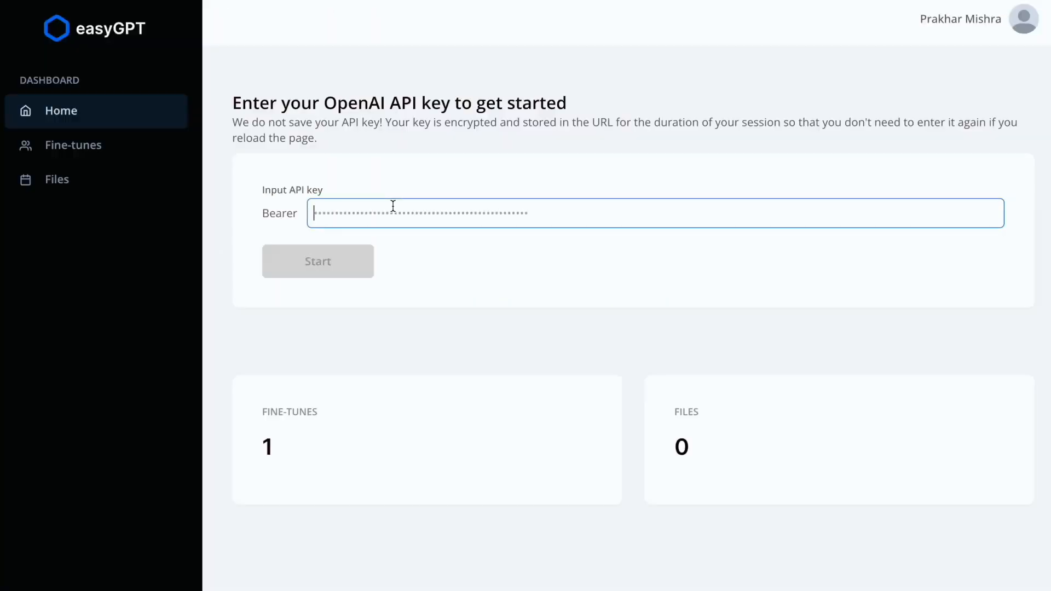
Open the organization's Files table in easyGPT, showing zero files.
click(318, 261)
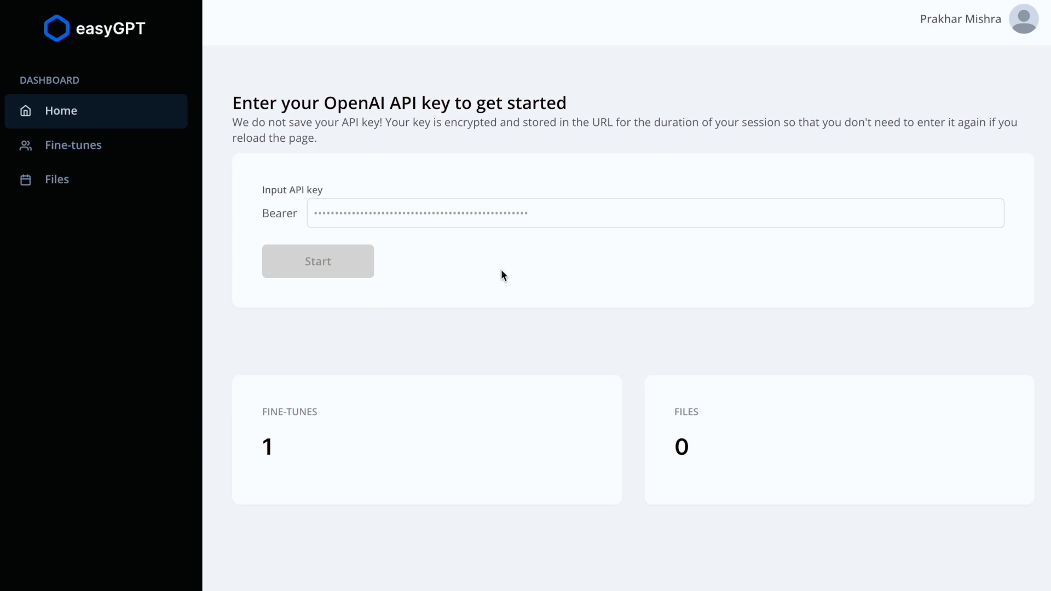
mouse_move(74, 180)
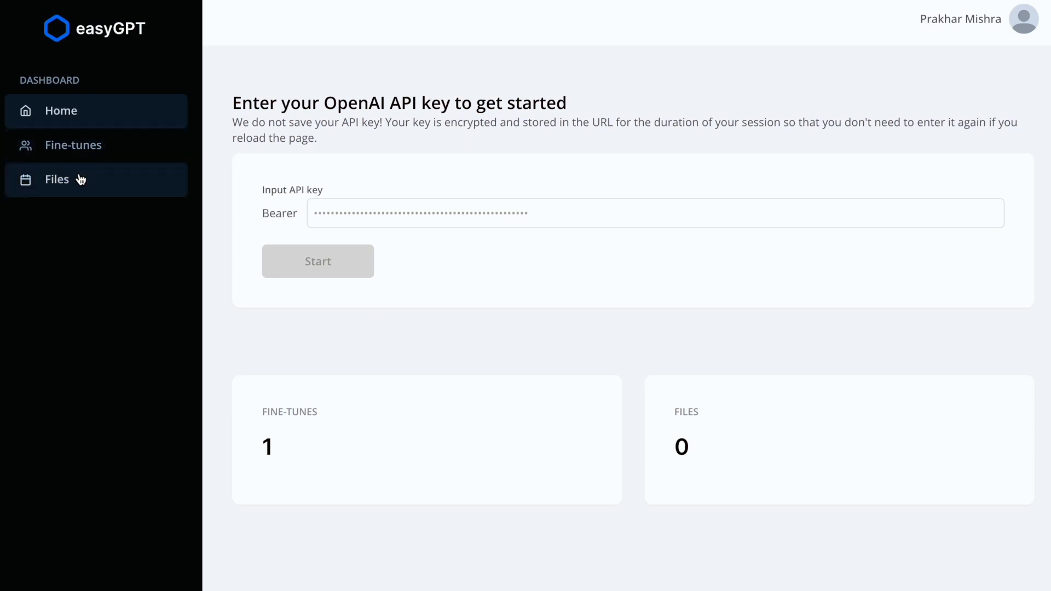
click(56, 179)
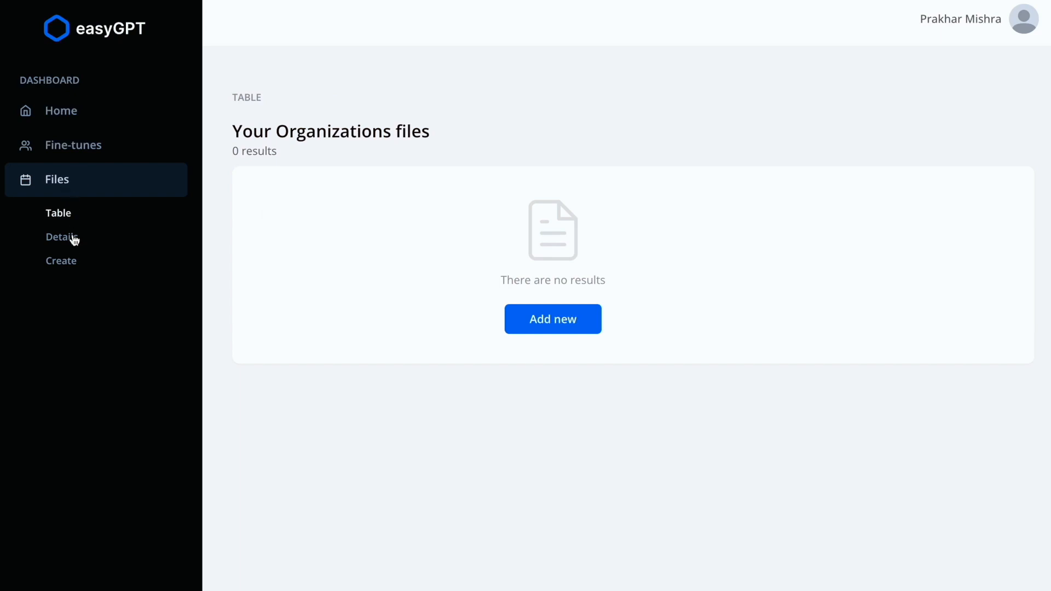
Open Create new file and point out the example prompt and completion keys.
click(61, 260)
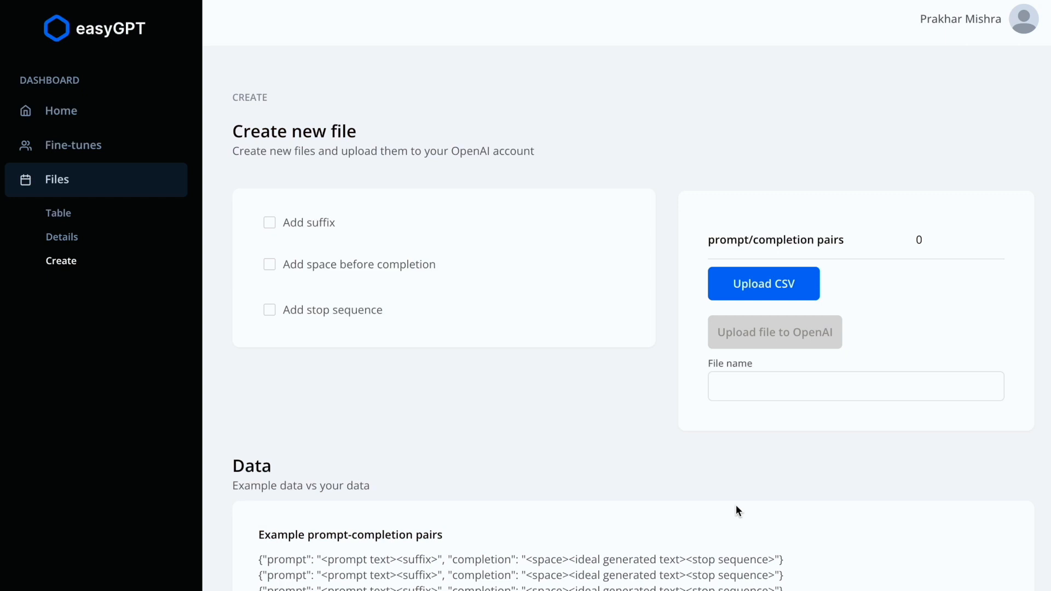
scroll(down, 3)
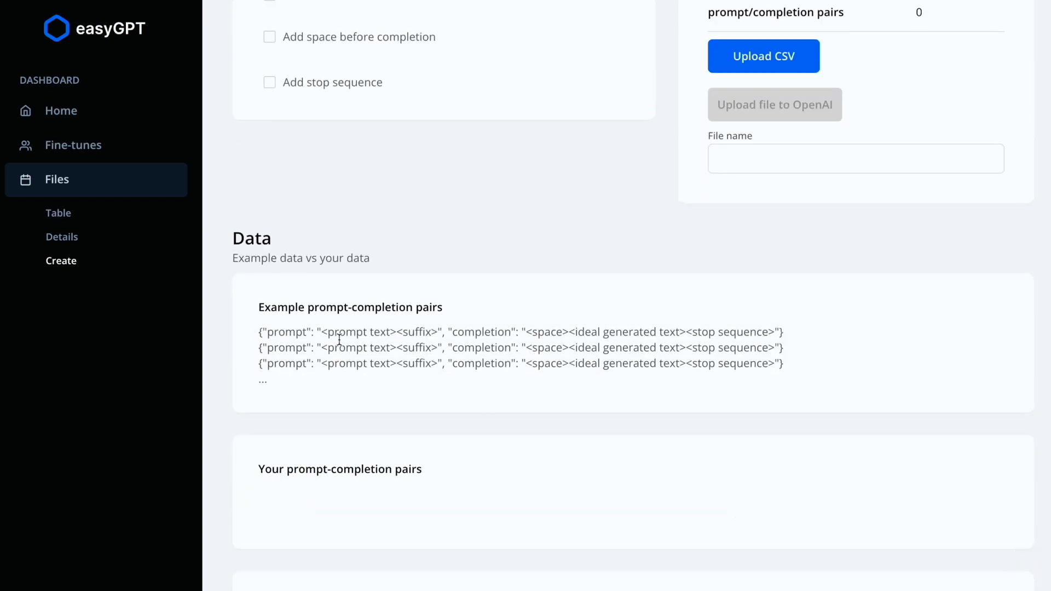
double_click(521, 332)
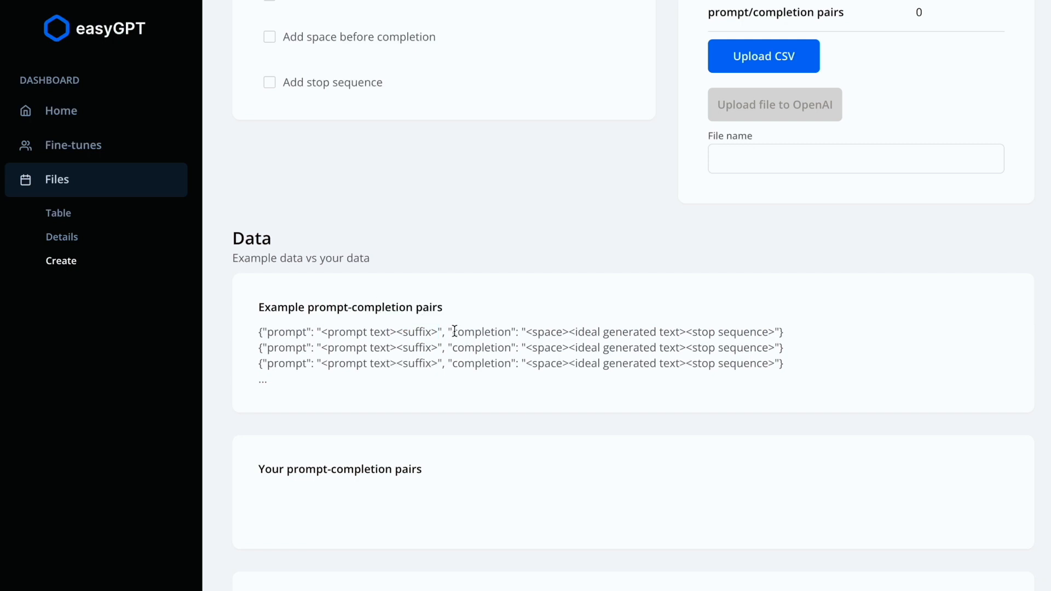
double_click(481, 332)
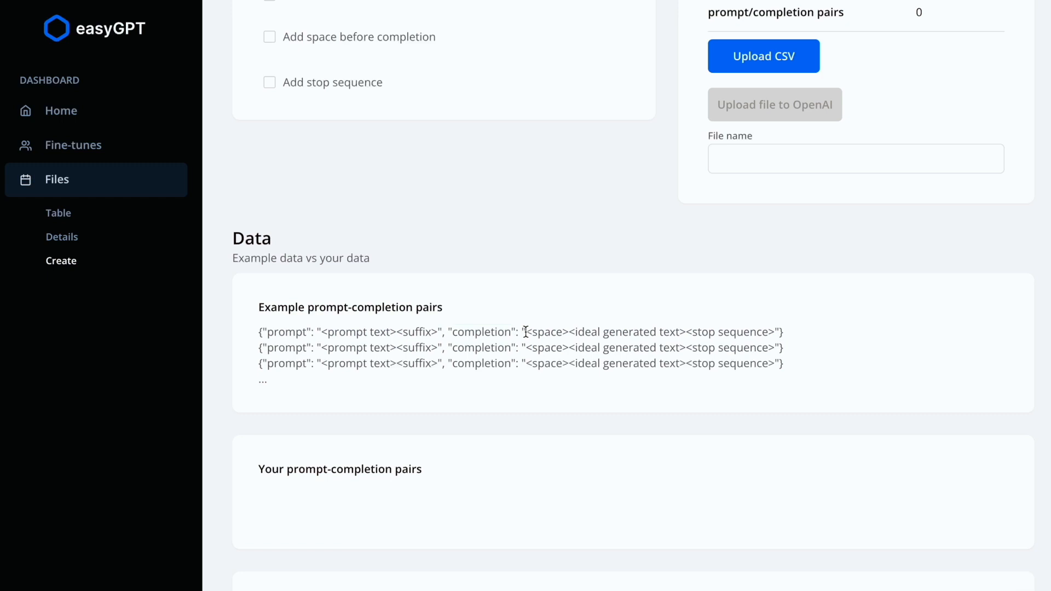
Highlight the example completion value, prompt suffix, and first full prompt-completion pair.
drag(570, 331, 682, 331)
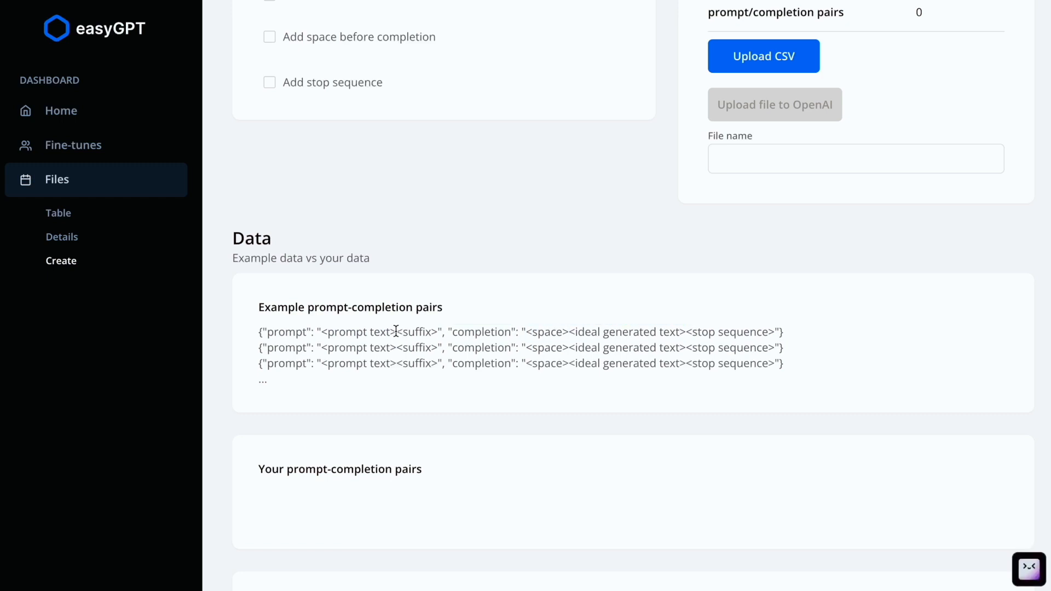
double_click(362, 332)
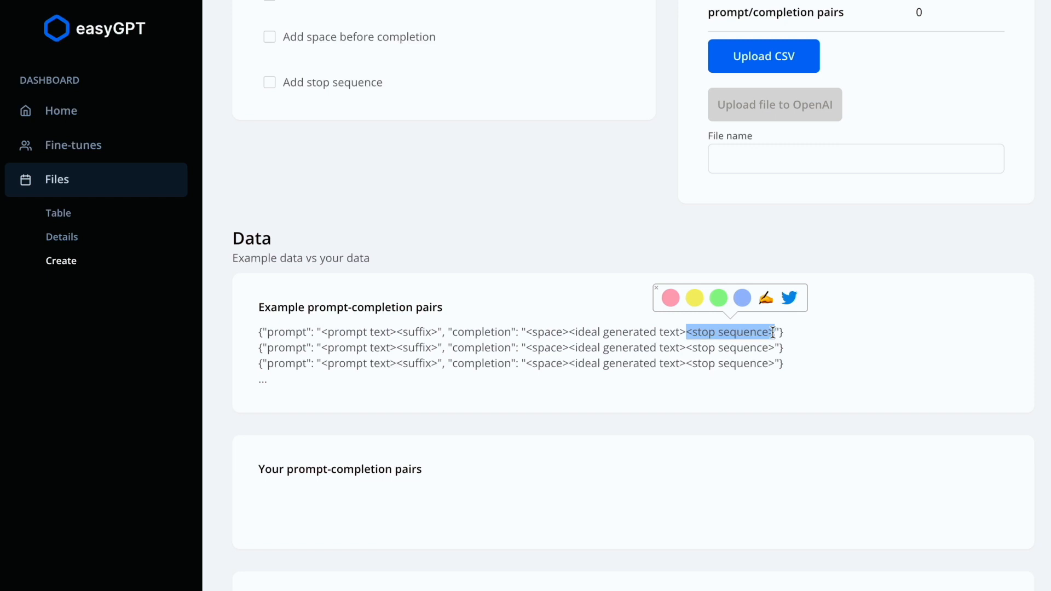
click(259, 333)
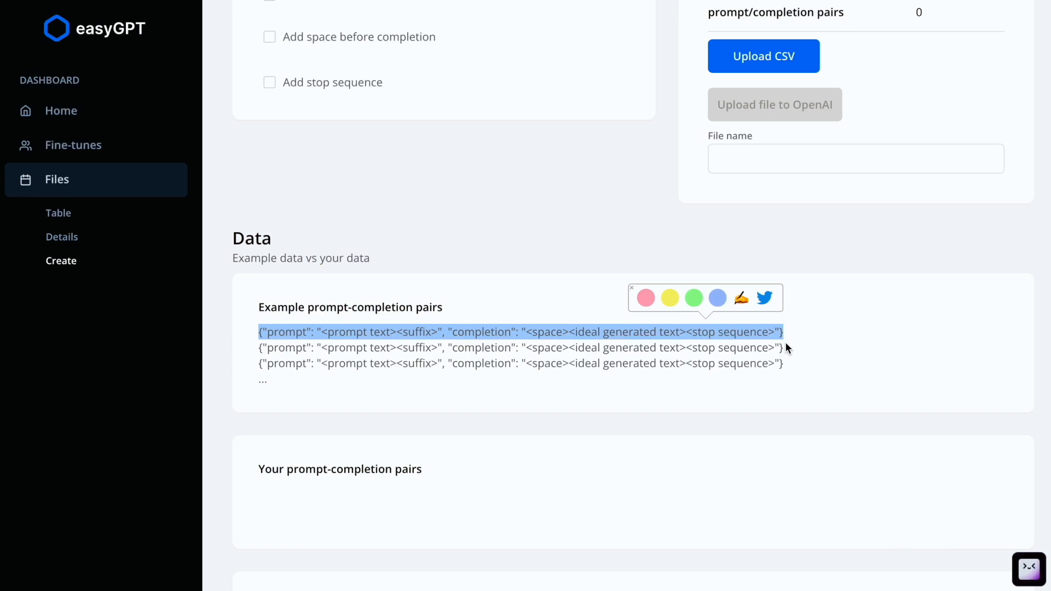
mouse_move(785, 353)
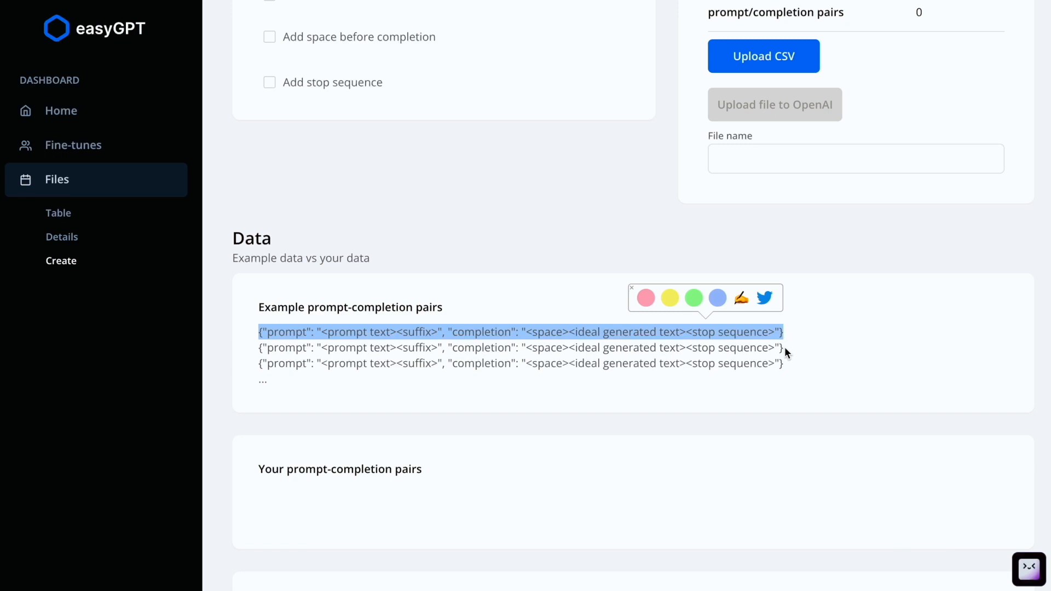
scroll(up, 3)
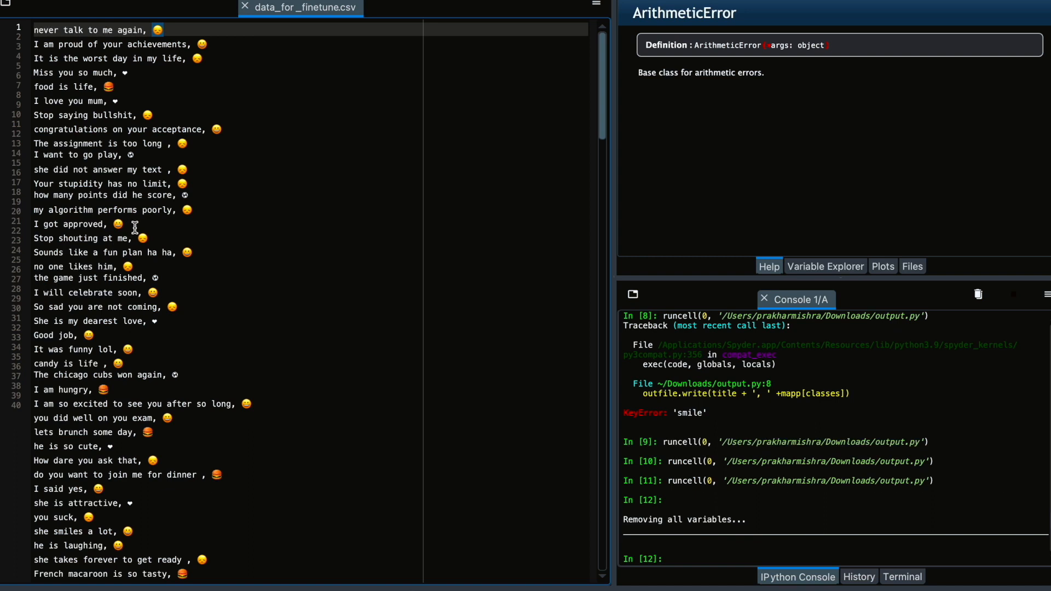
mouse_move(85, 190)
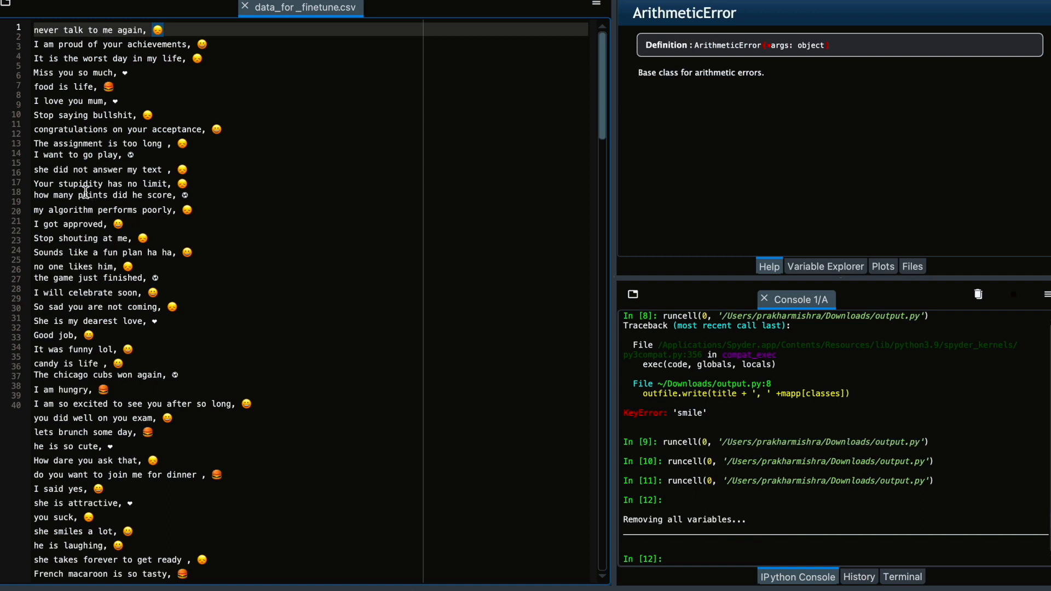
Add a 'text, emoji' header line at the top of data_for_finetune.csv.
double_click(81, 183)
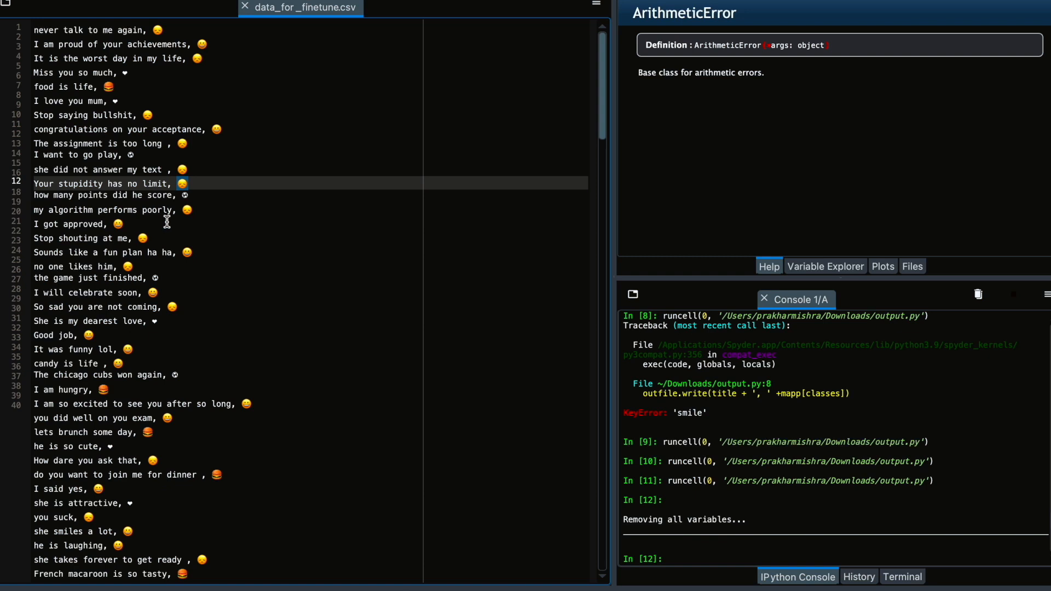
mouse_move(127, 277)
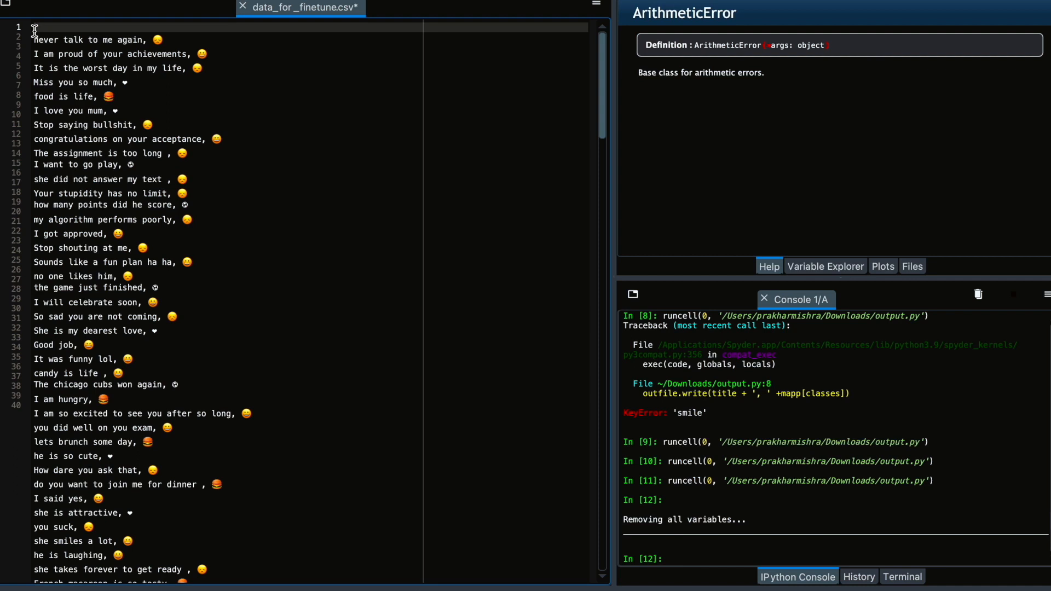
text(text)
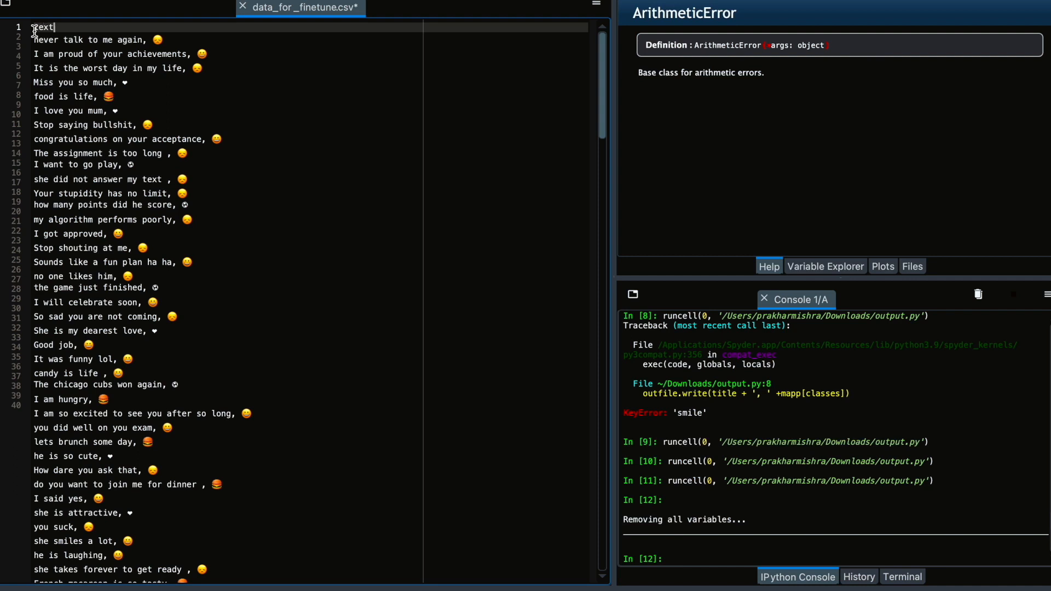
text(, e)
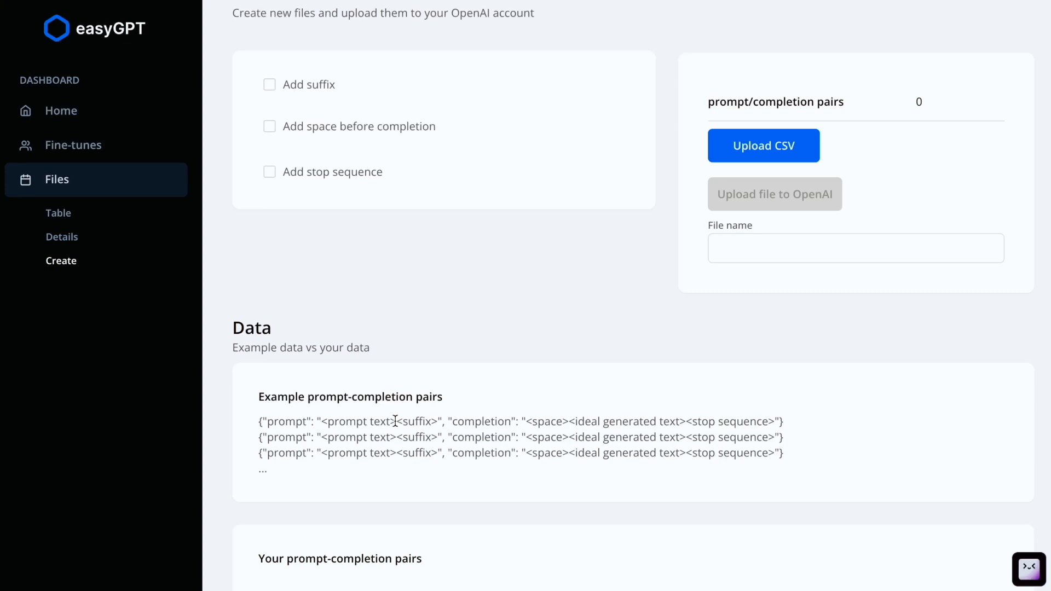
Return to easyGPT and start uploading data_for_finetune.csv via Upload CSV.
double_click(361, 421)
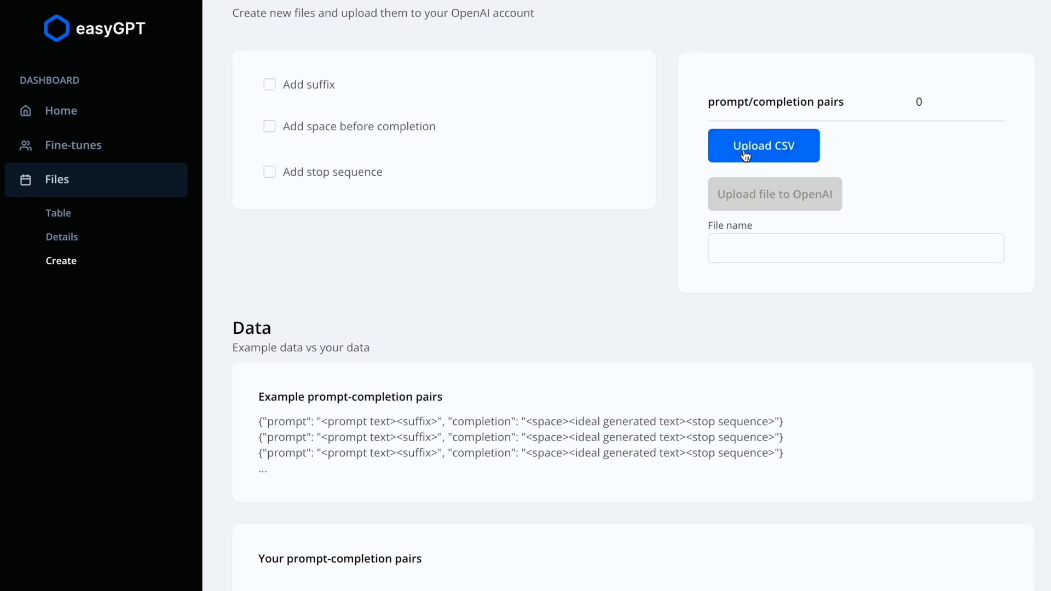
click(762, 145)
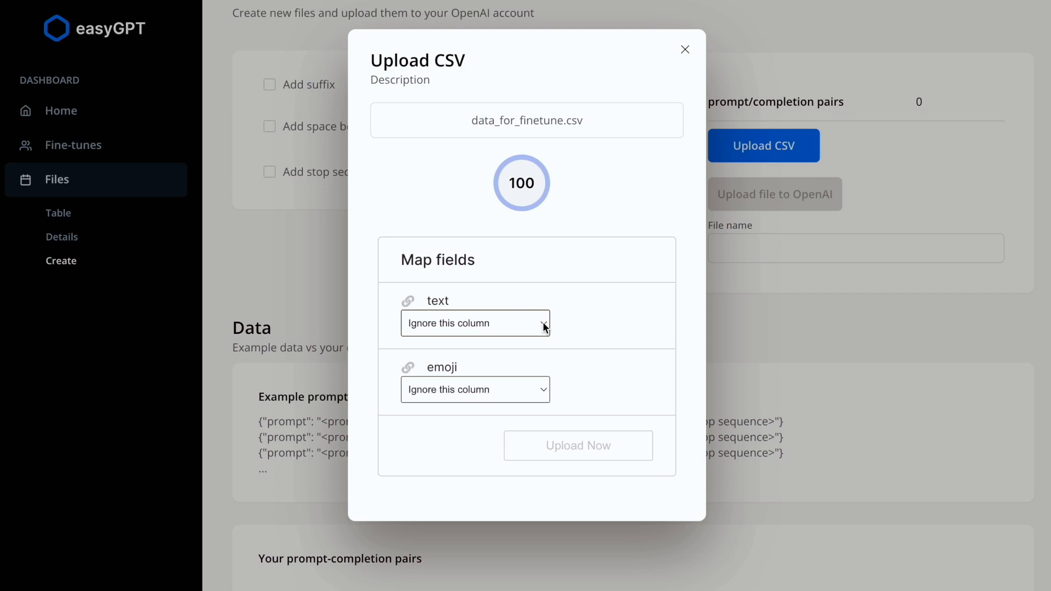
Map text to prompt and emoji to completion, then load the 199 pairs.
click(475, 323)
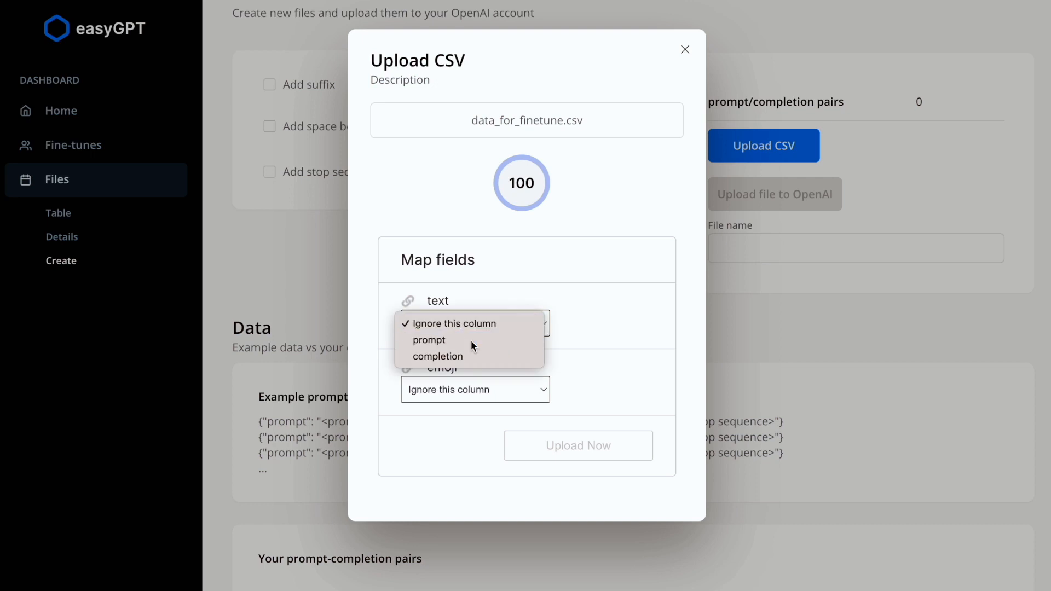
click(429, 340)
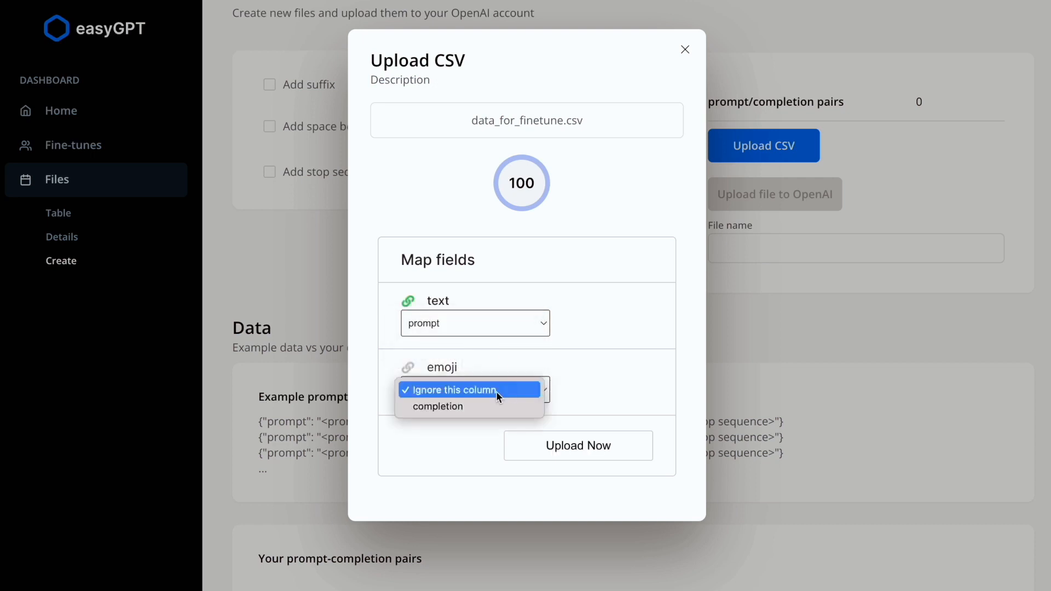
click(437, 406)
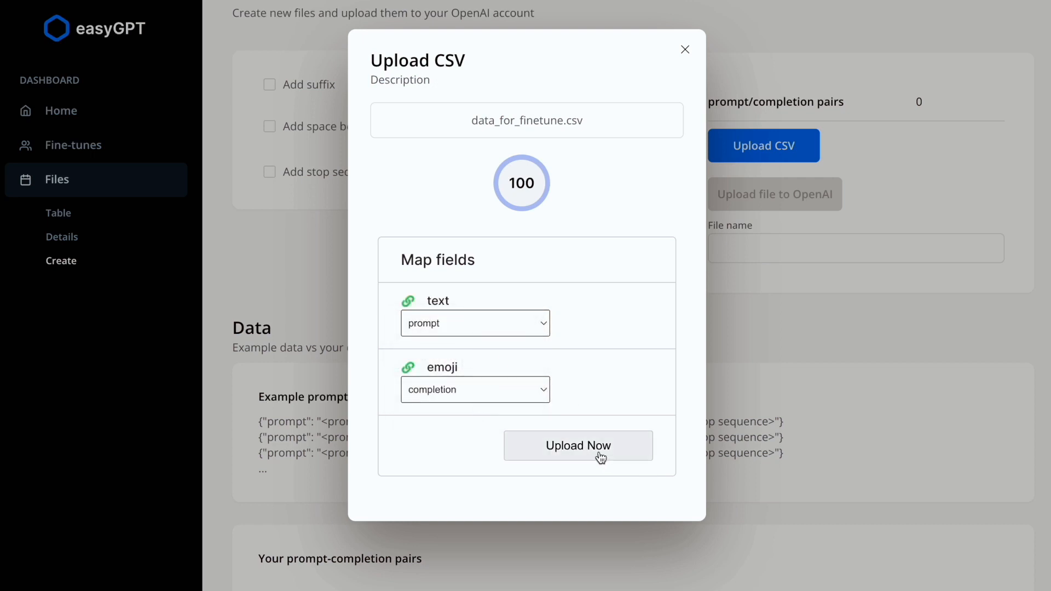
click(578, 445)
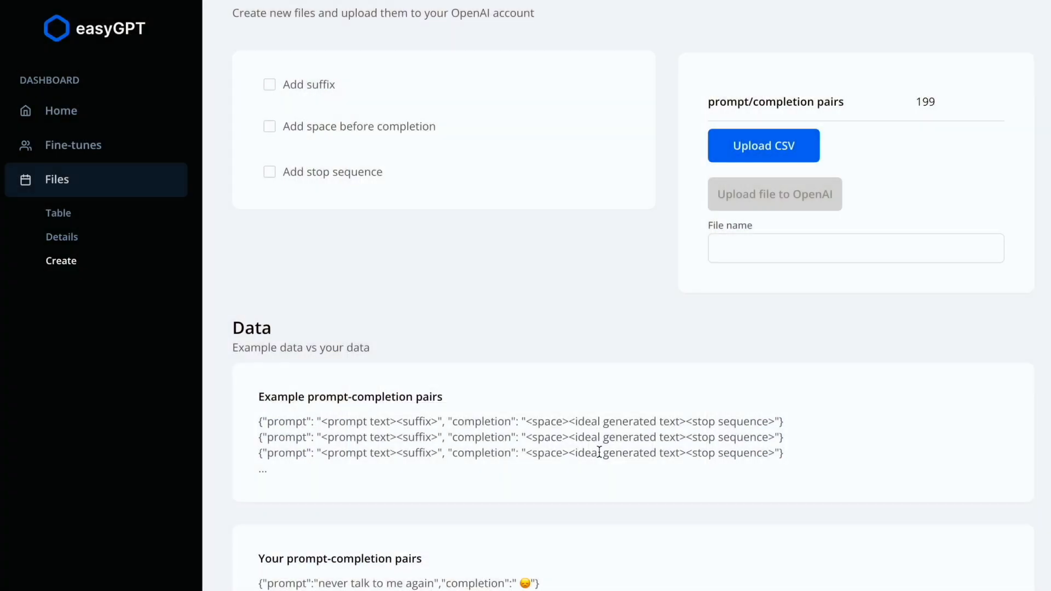
scroll(down, 3)
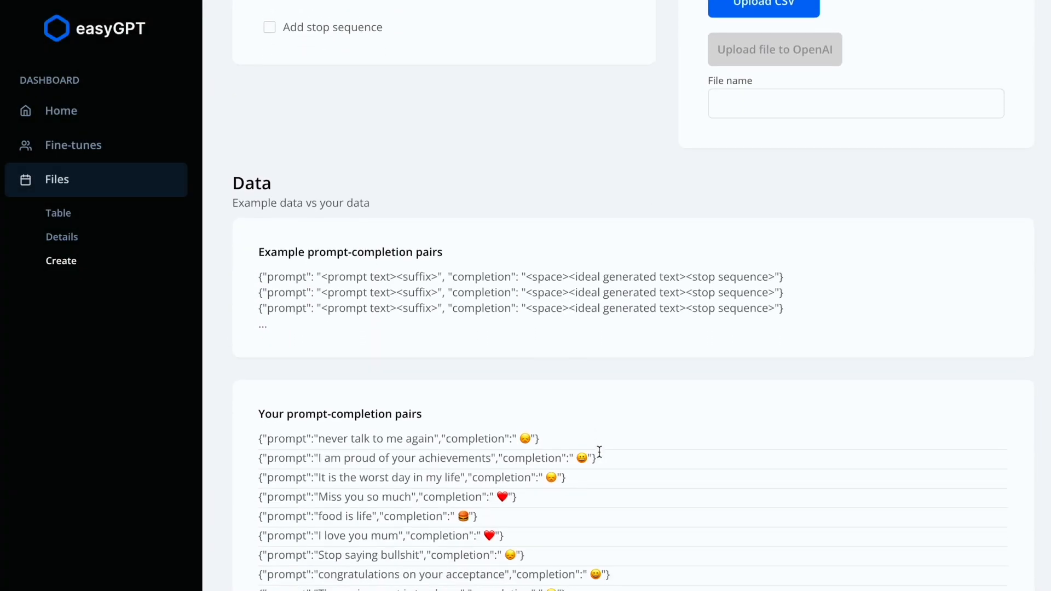
double_click(284, 439)
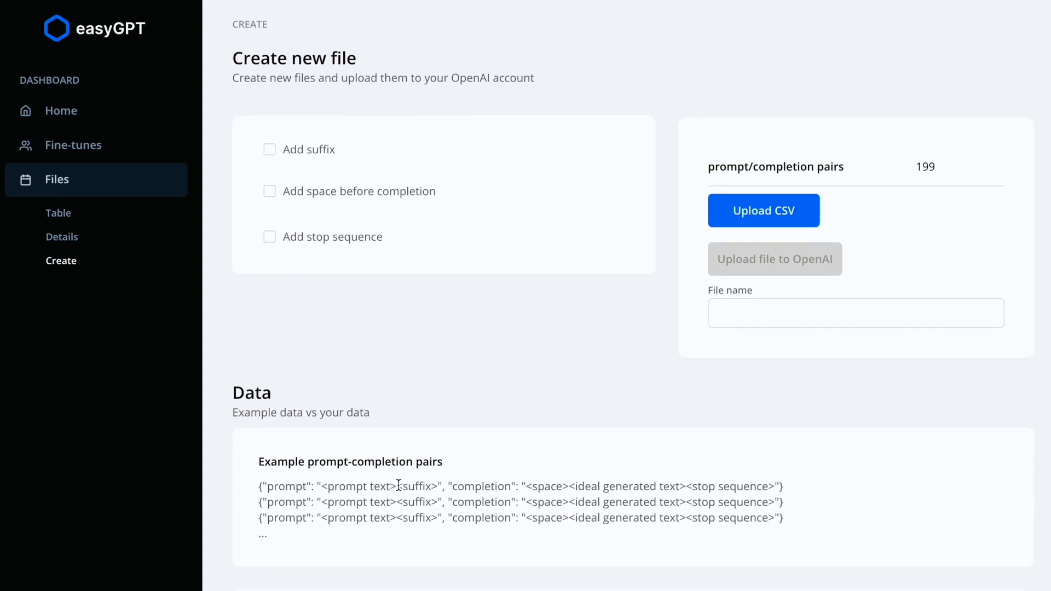
Enable suffix '###', a space before completions, and stop sequence 'END'.
click(270, 149)
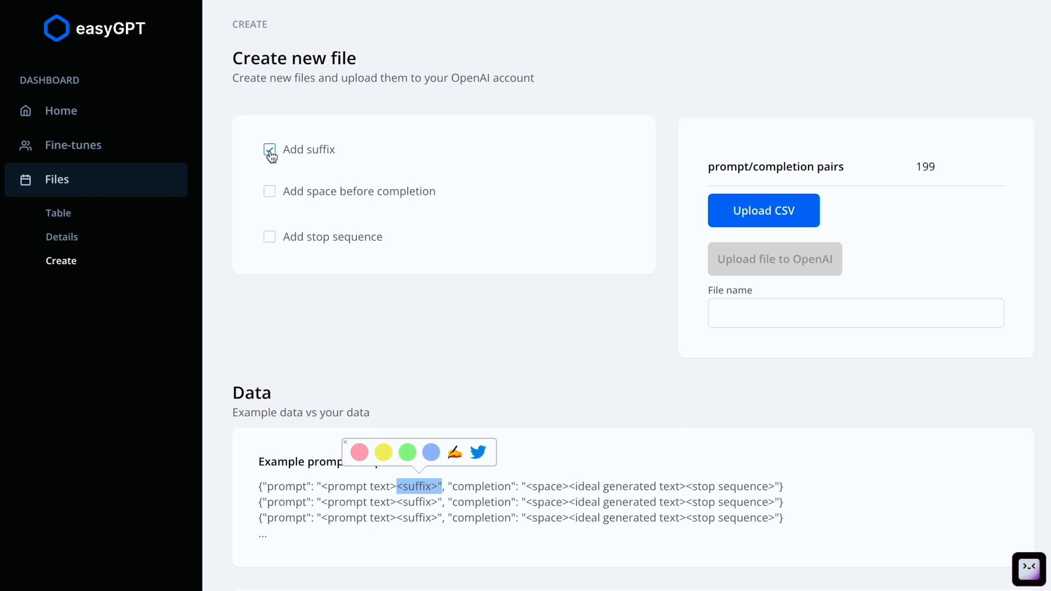
click(270, 150)
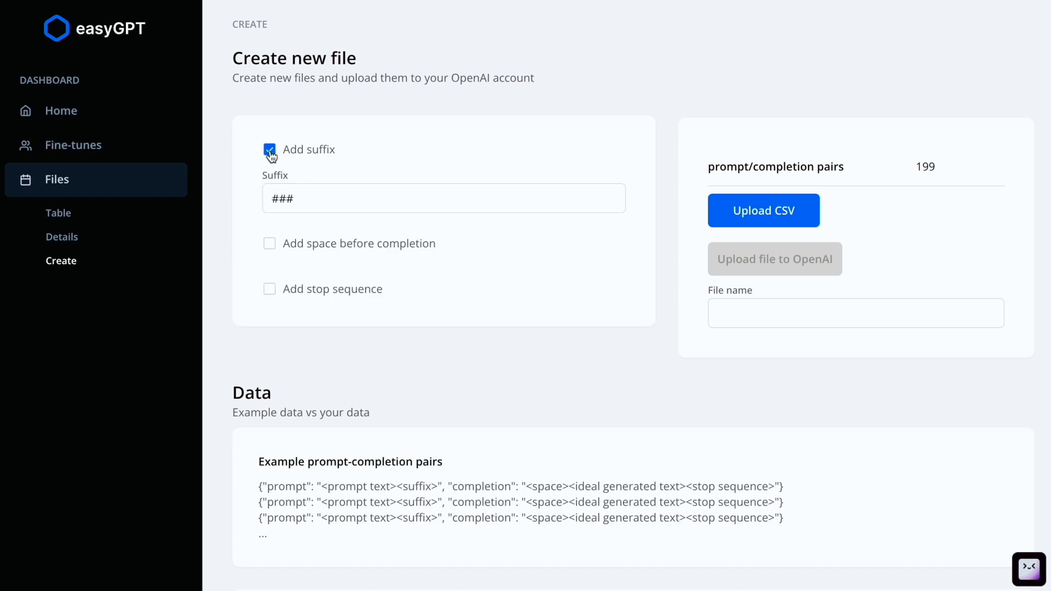
click(443, 198)
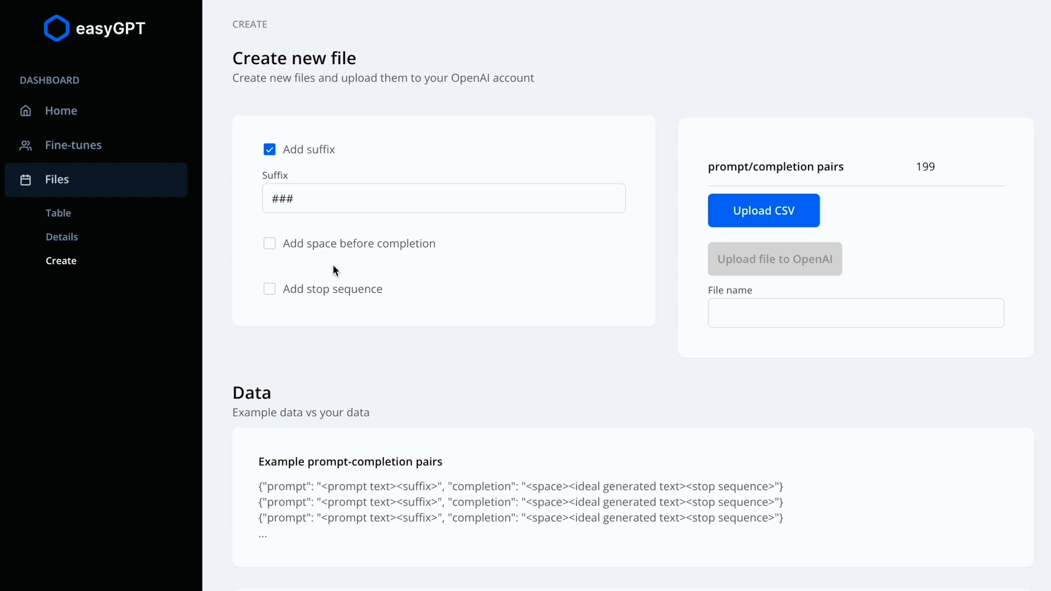
click(269, 243)
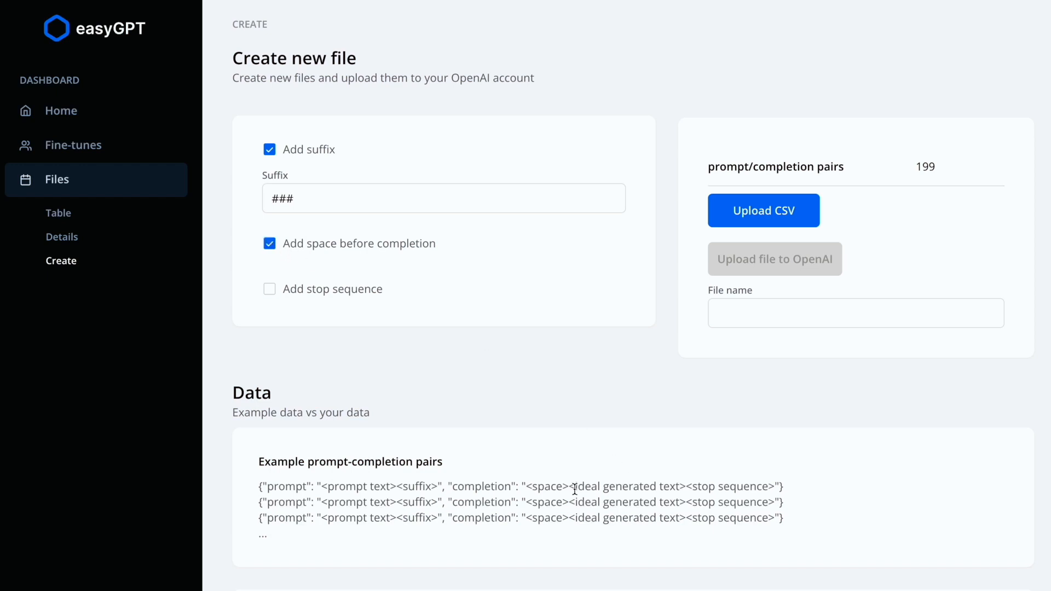
double_click(547, 486)
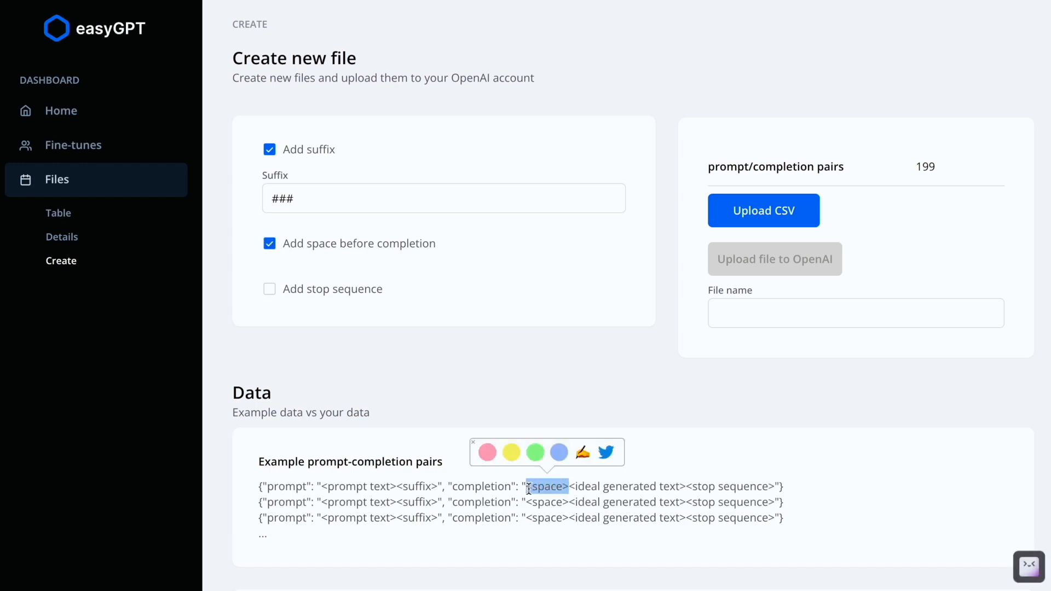
click(269, 288)
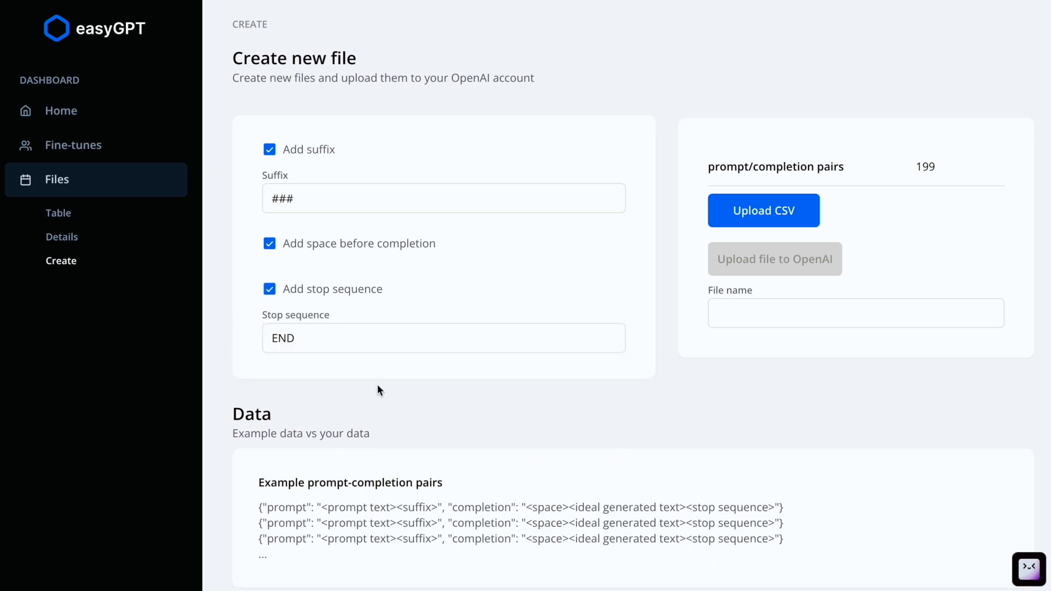
scroll(down, 3)
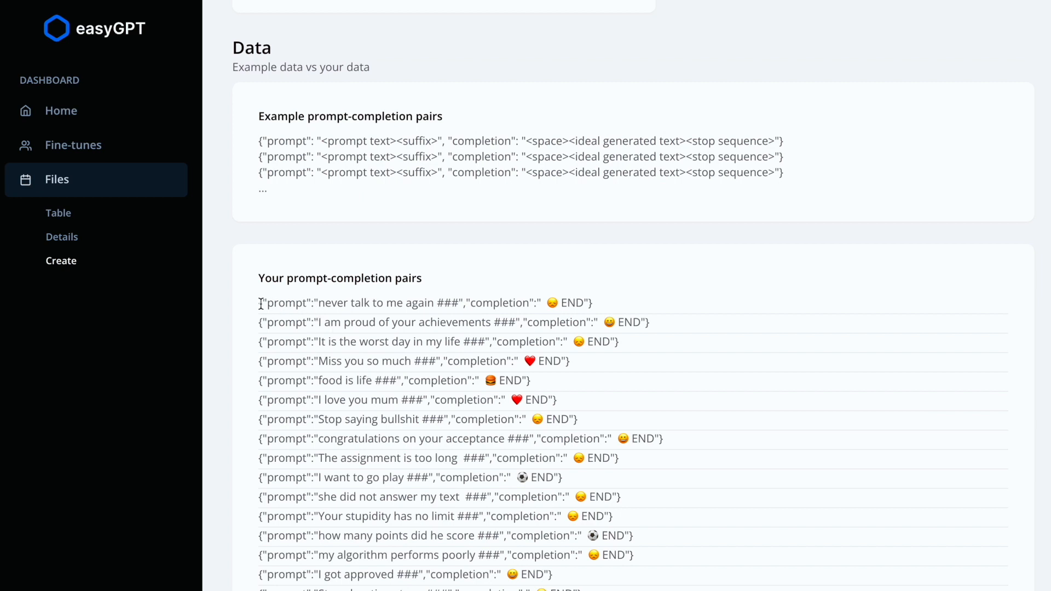
drag(323, 302, 423, 302)
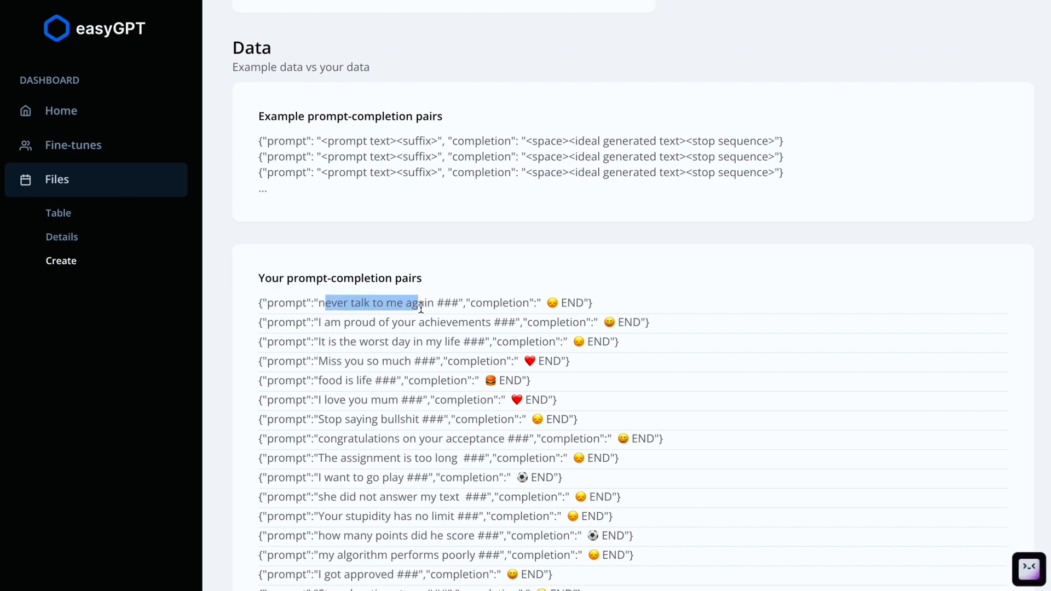
click(456, 302)
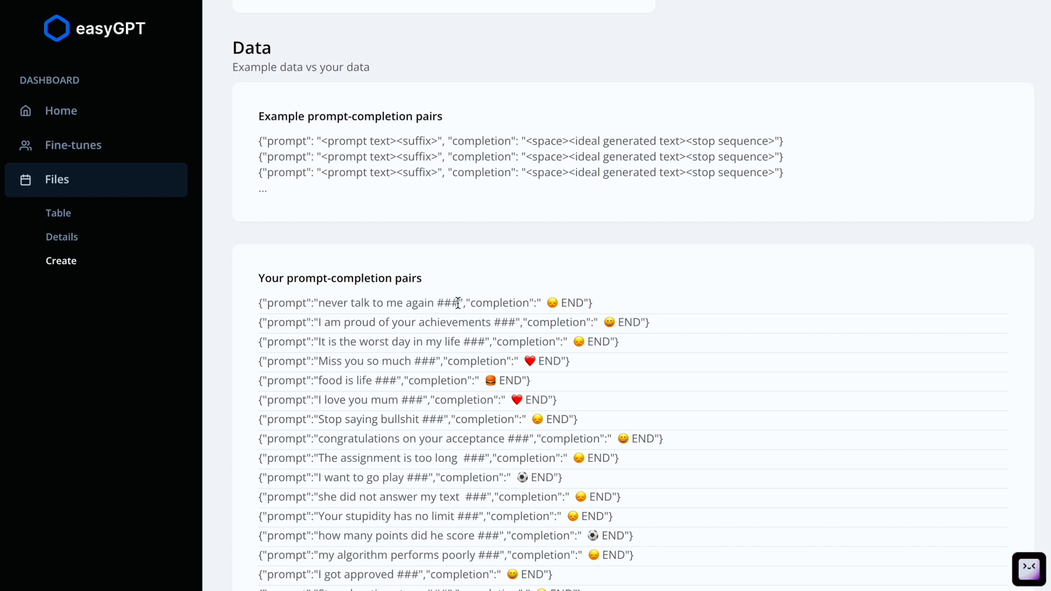
double_click(499, 303)
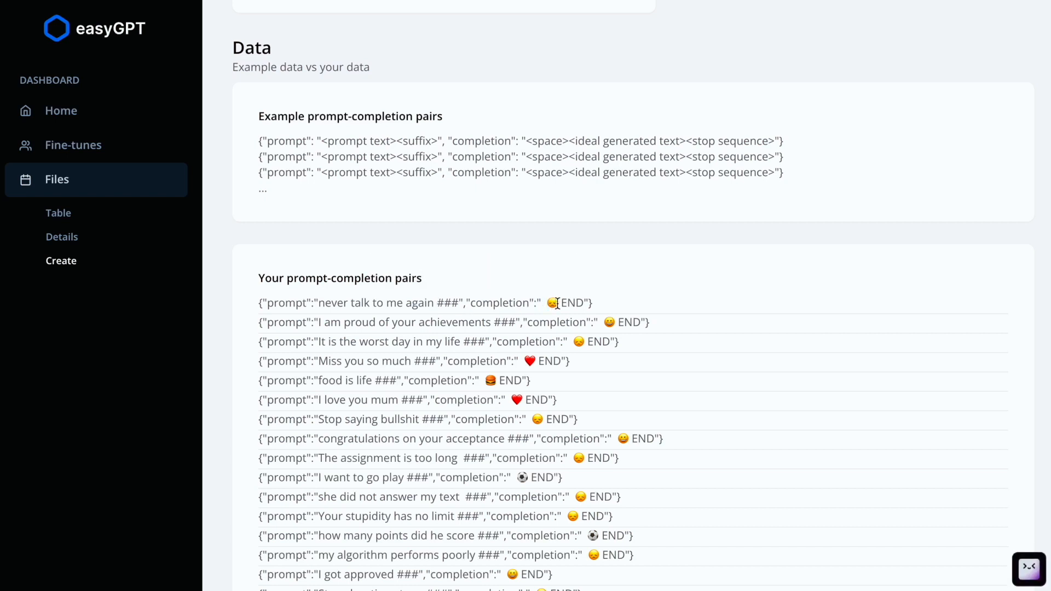
click(553, 303)
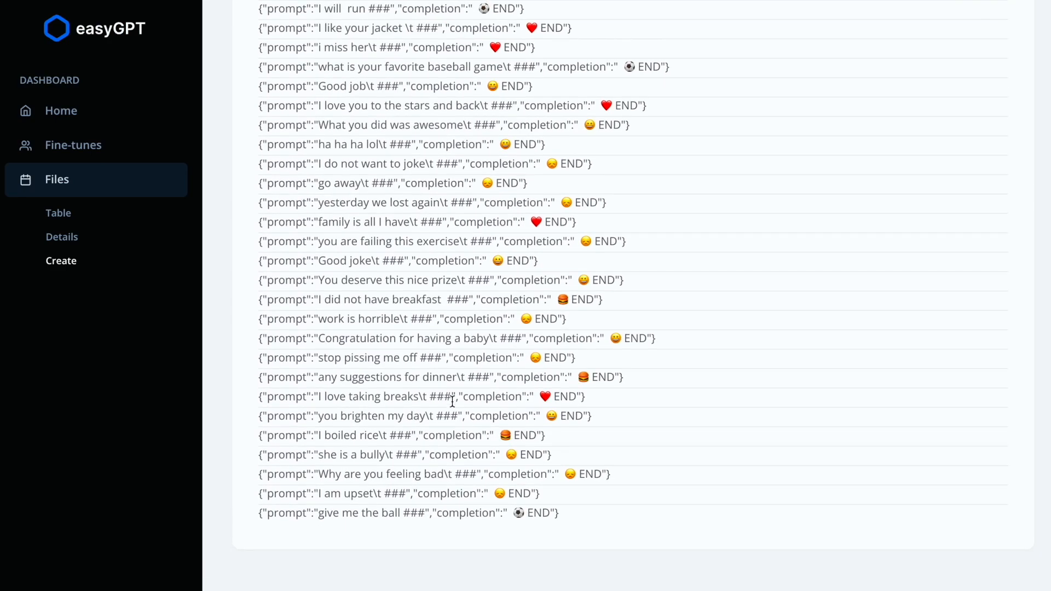
Name the file 'emoji-prediction' and upload the formatted pairs to OpenAI.
click(60, 261)
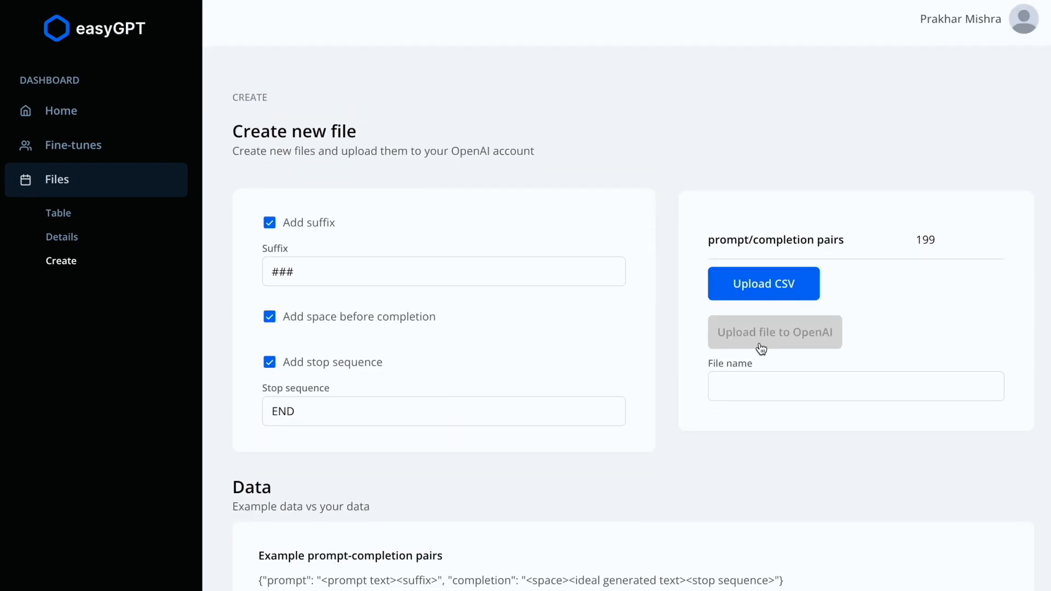
mouse_move(777, 363)
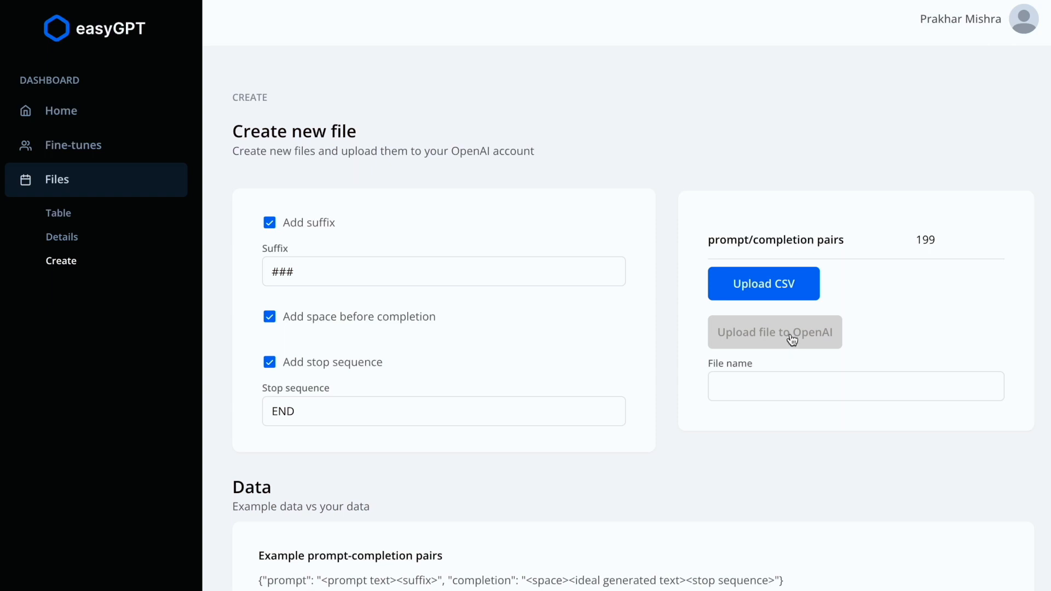
click(855, 386)
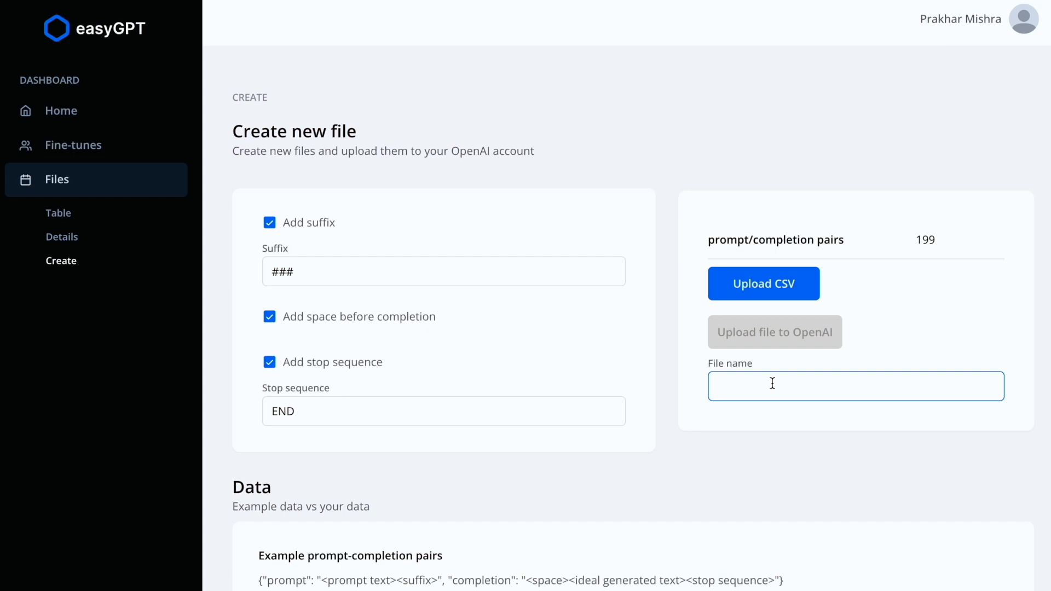
text(emoji-pre)
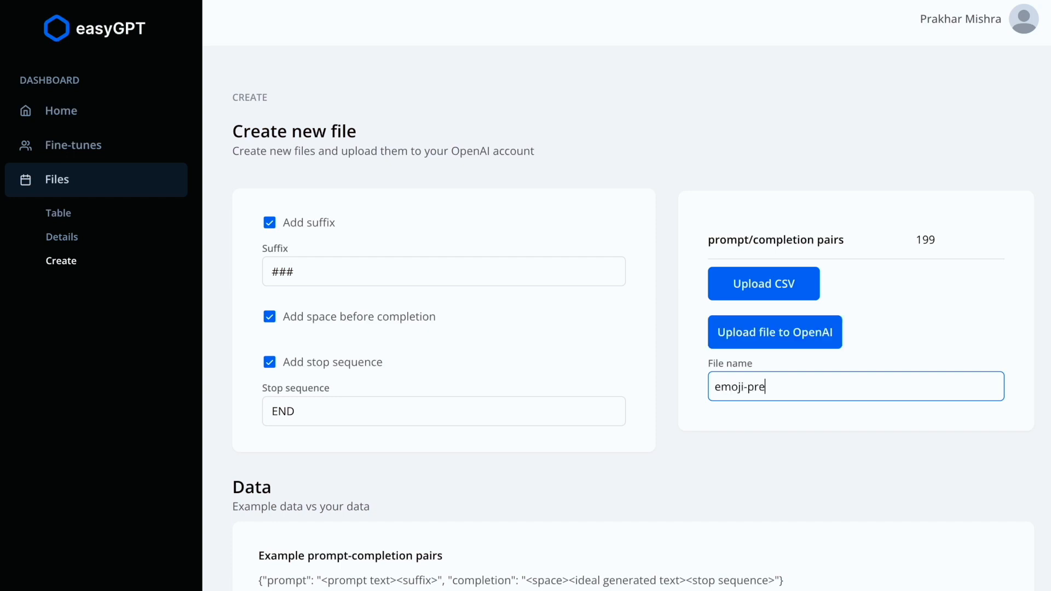
text(diction)
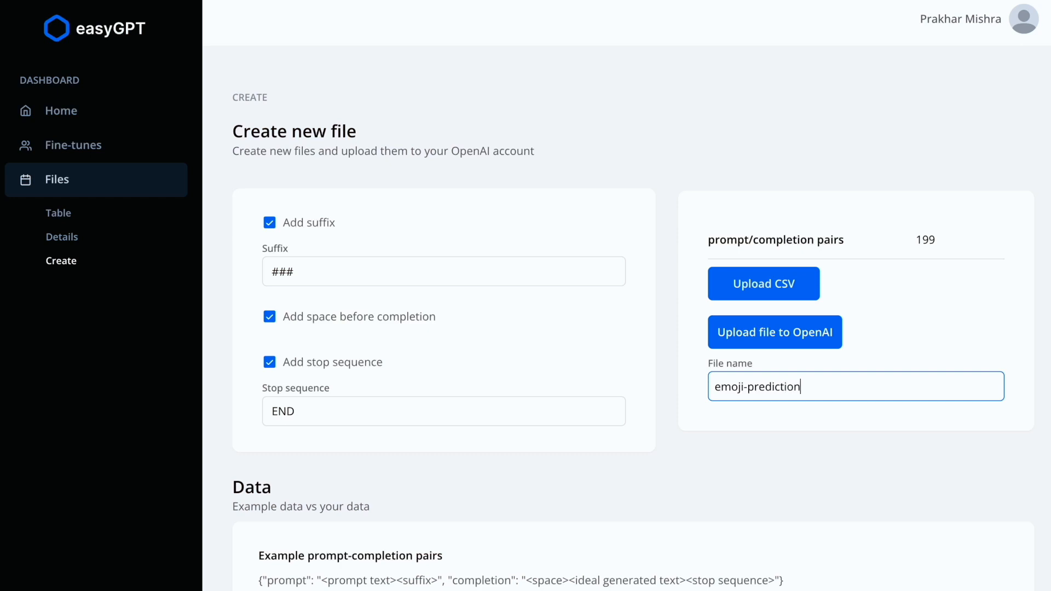
click(775, 332)
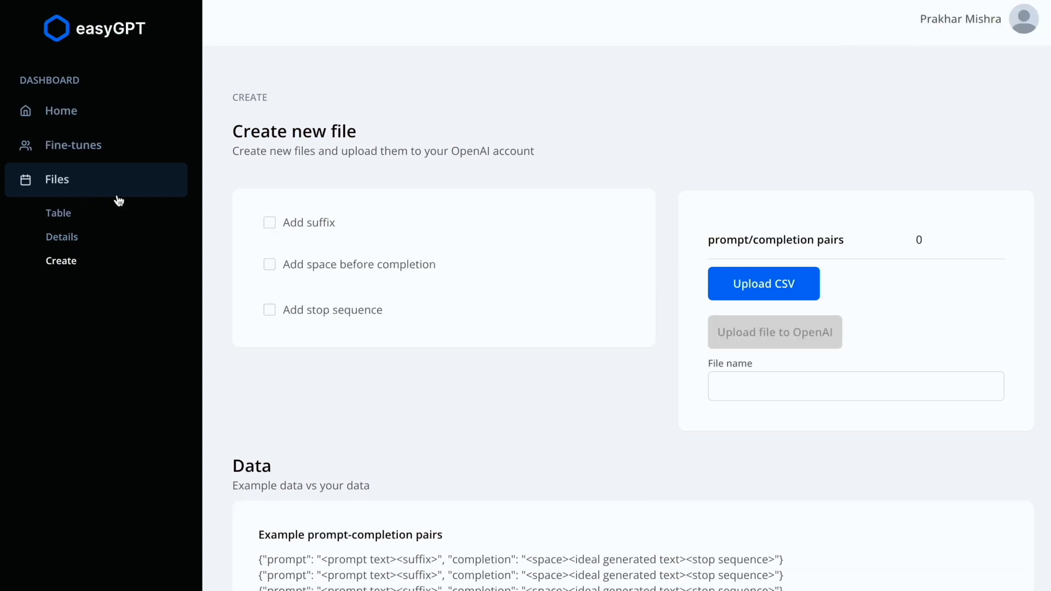
Start a new fine-tune named 'emoji pred - run 1'.
click(73, 146)
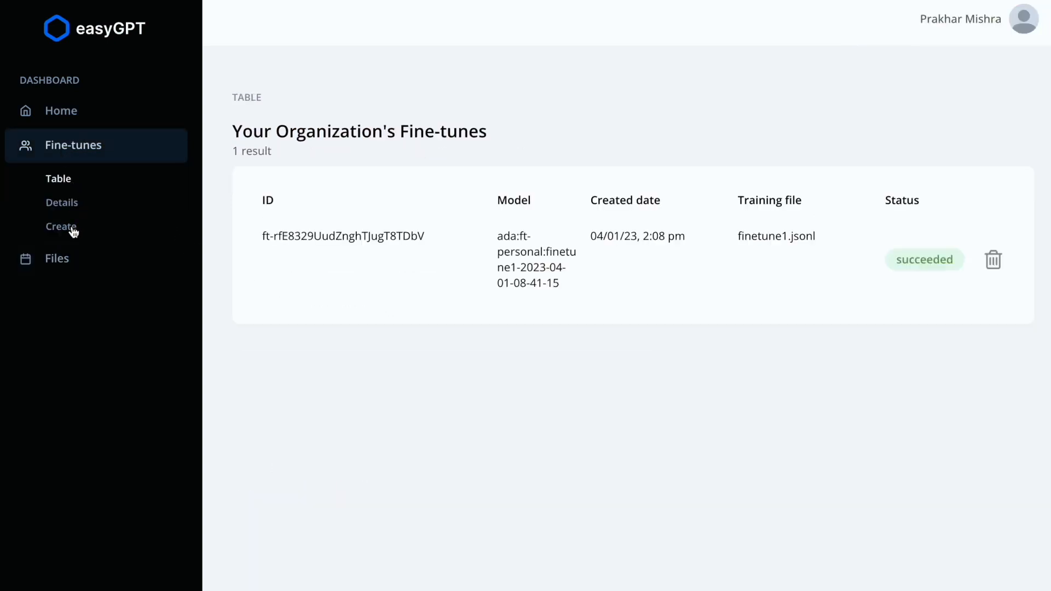
click(61, 226)
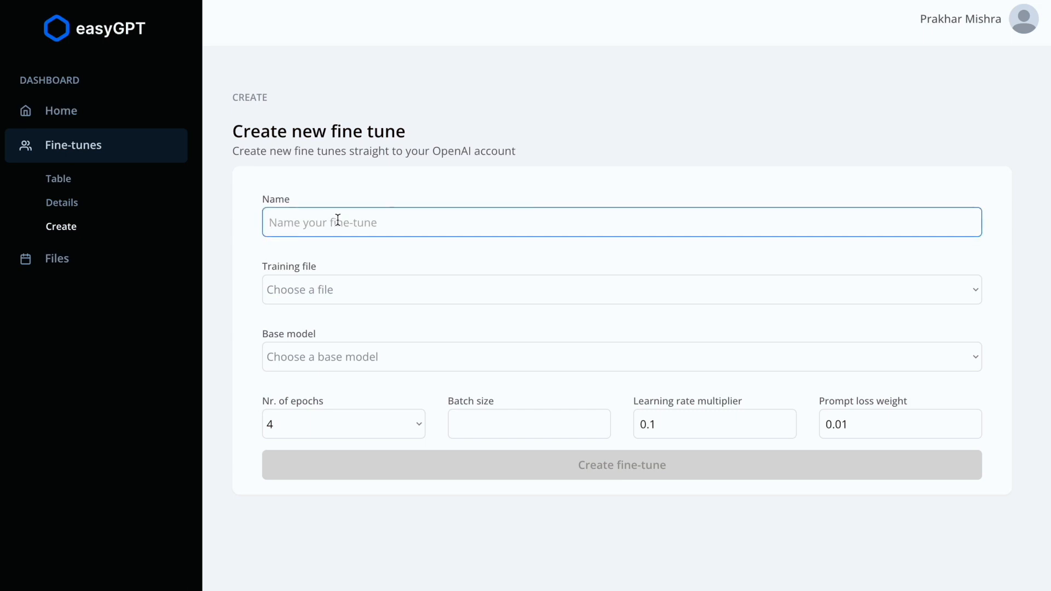
click(621, 221)
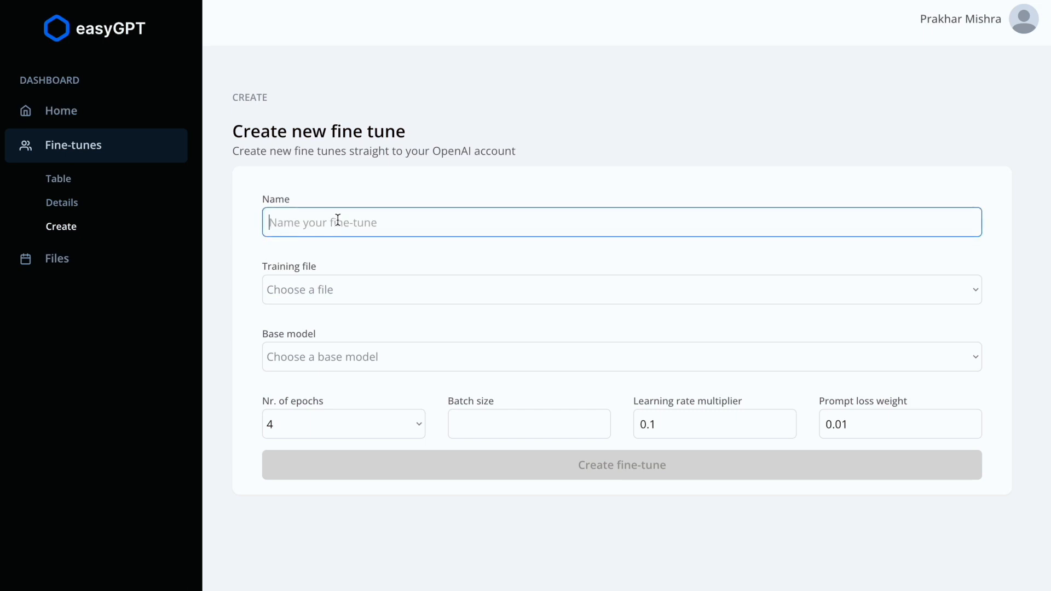
text(emoji pred - run)
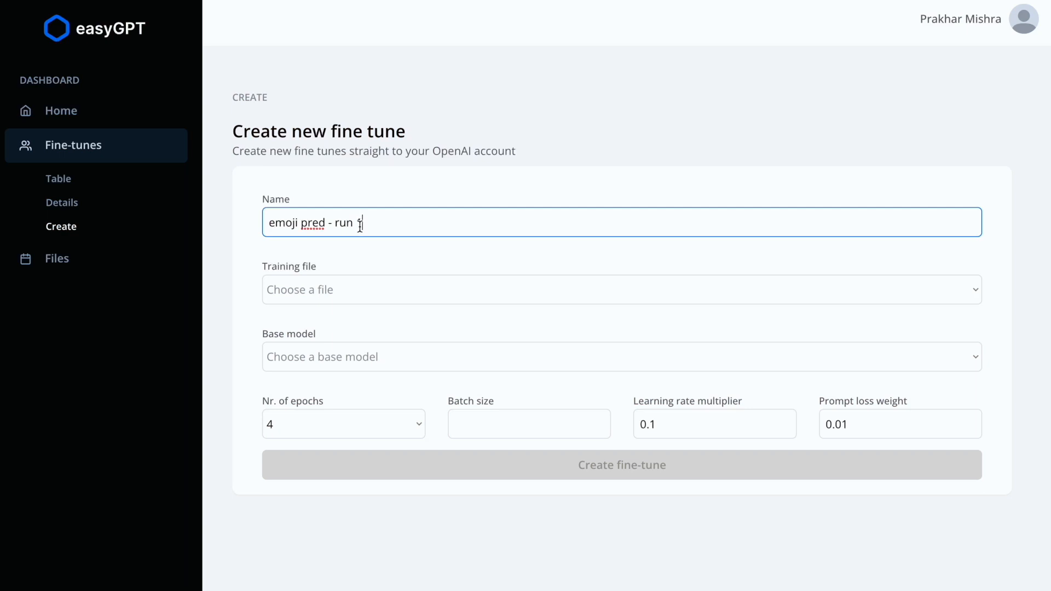
text(1)
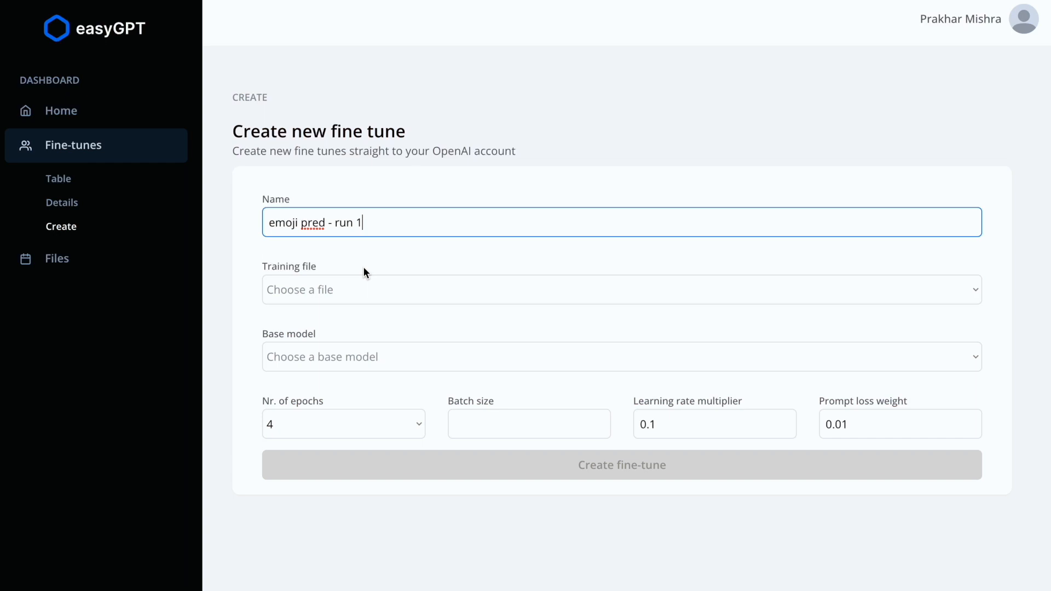
Choose emoji-prediction.jsonl as training file, Davinci base model, batch size 1.
click(621, 290)
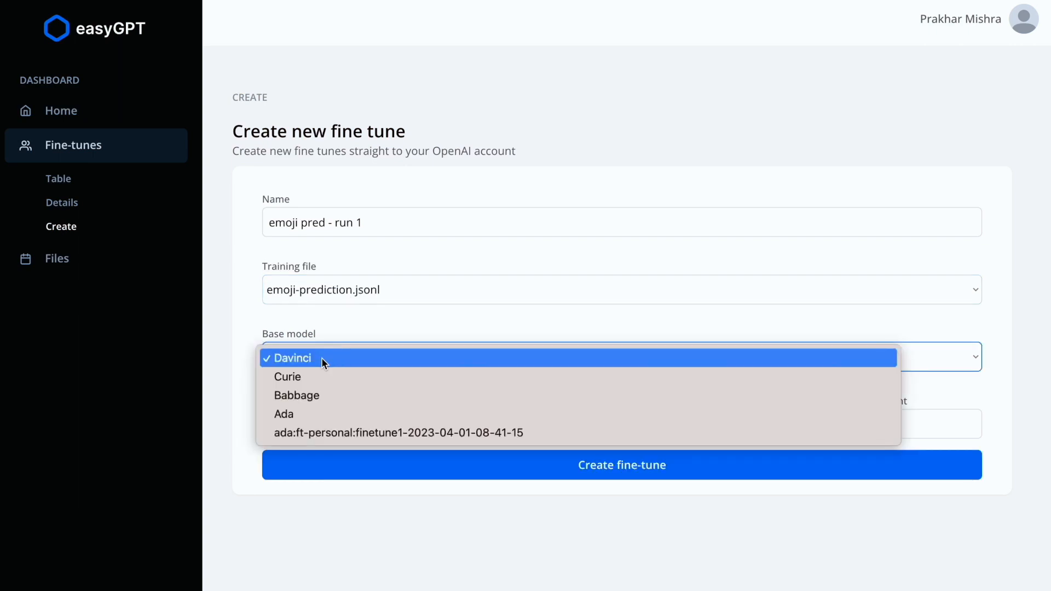
click(290, 357)
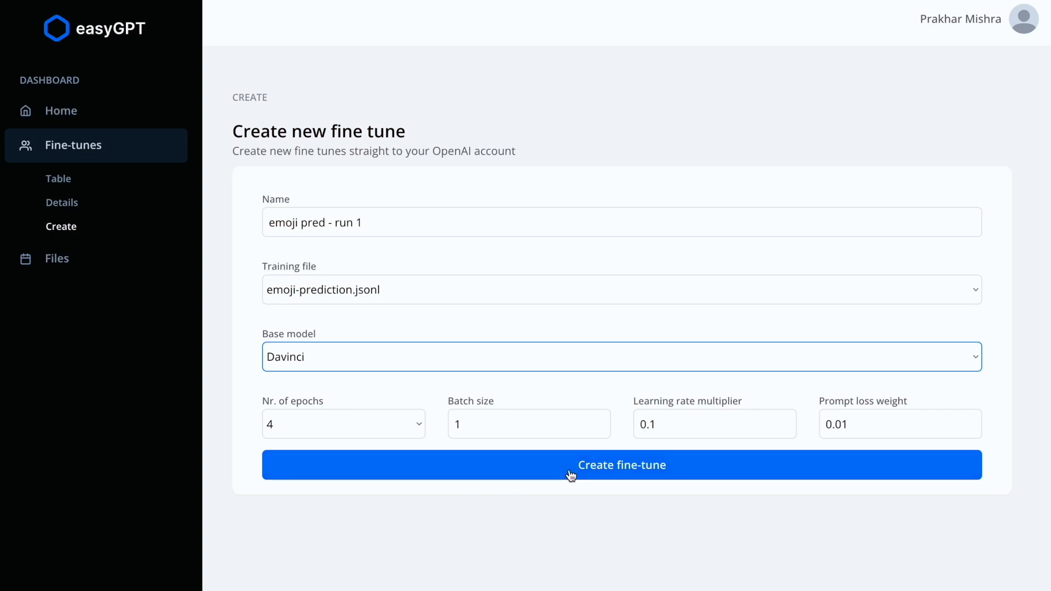
Create the fine-tune job and view it pending in the fine-tunes table.
click(621, 465)
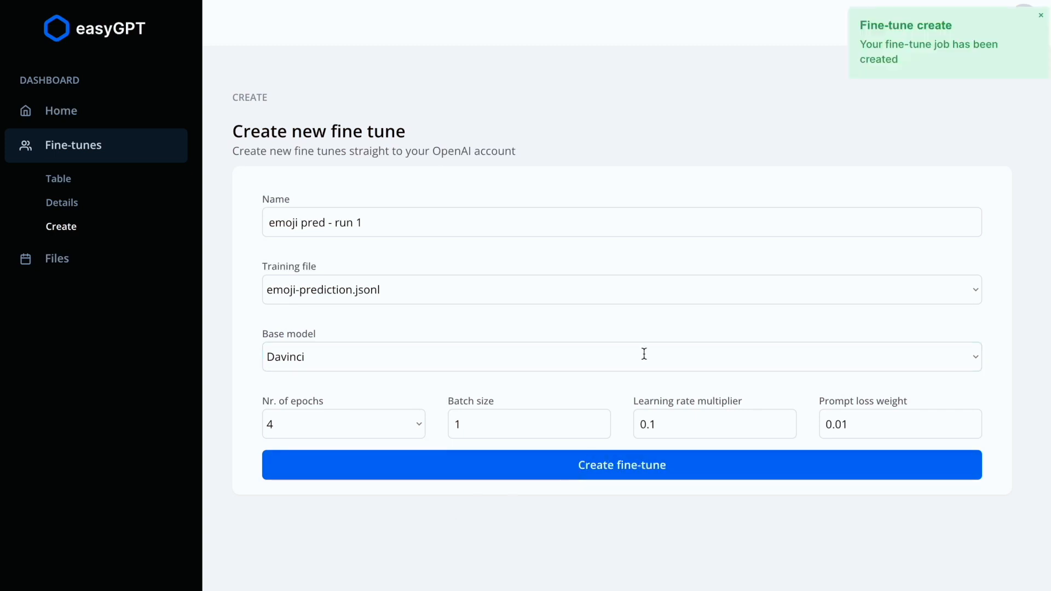
mouse_move(911, 70)
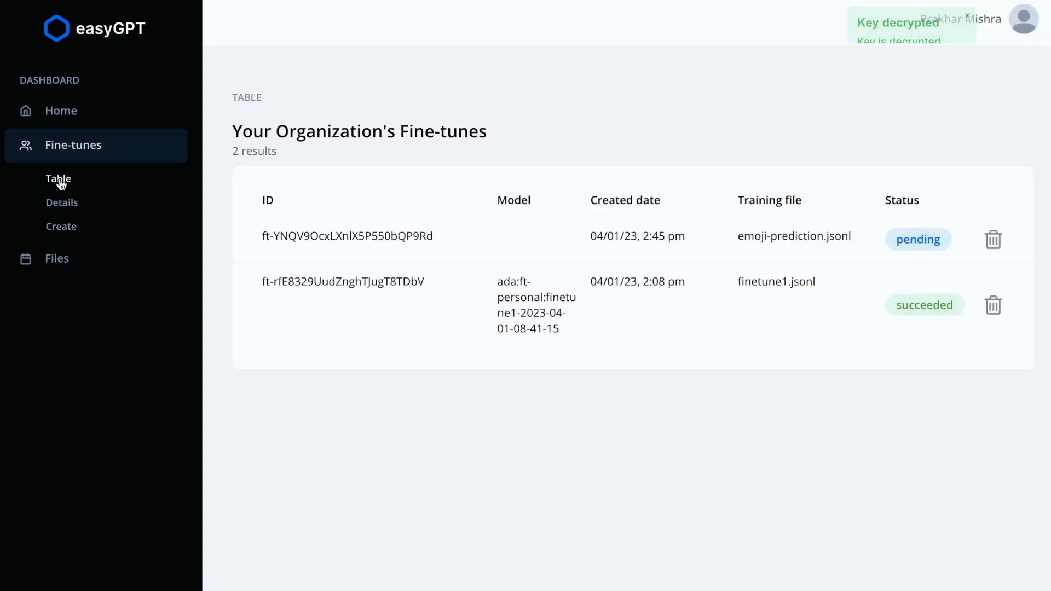
drag(592, 236, 855, 236)
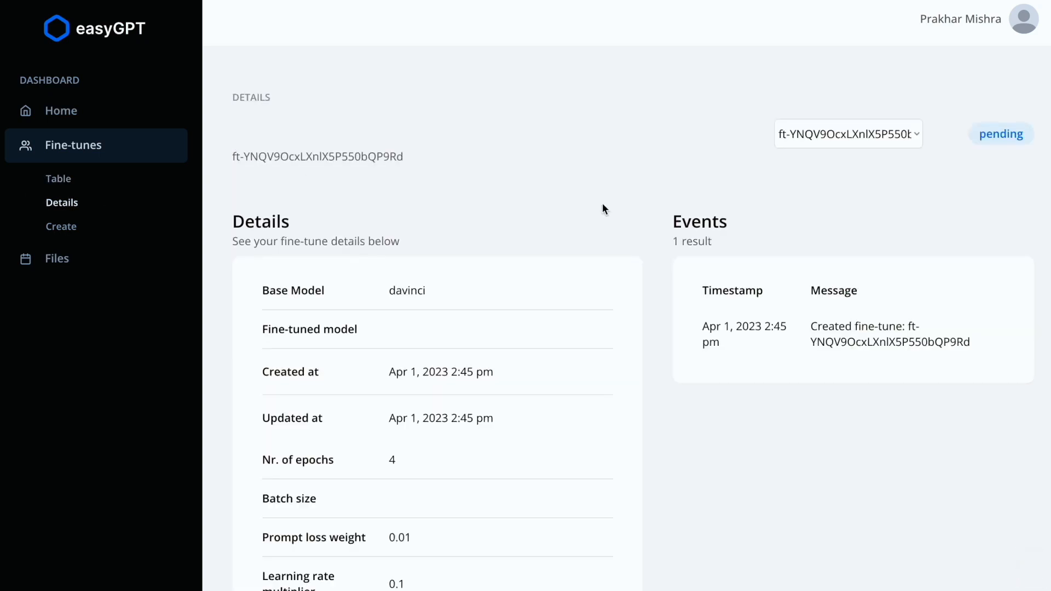
Open the pending emoji fine-tune's details and follow it until it succeeds as davinci:ft-personal:emoji-pred-run-1.
click(847, 134)
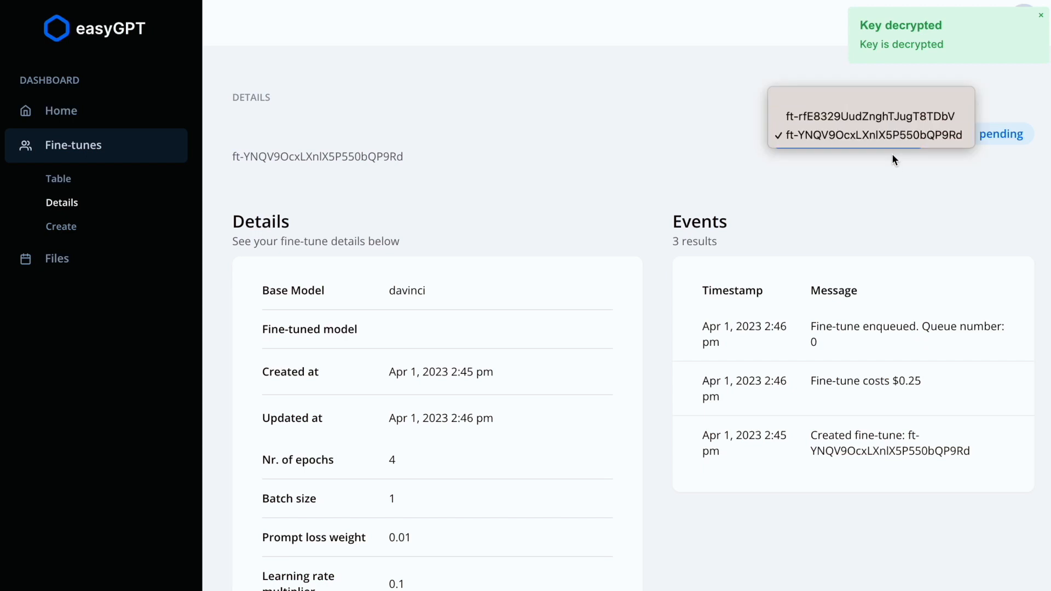
click(58, 178)
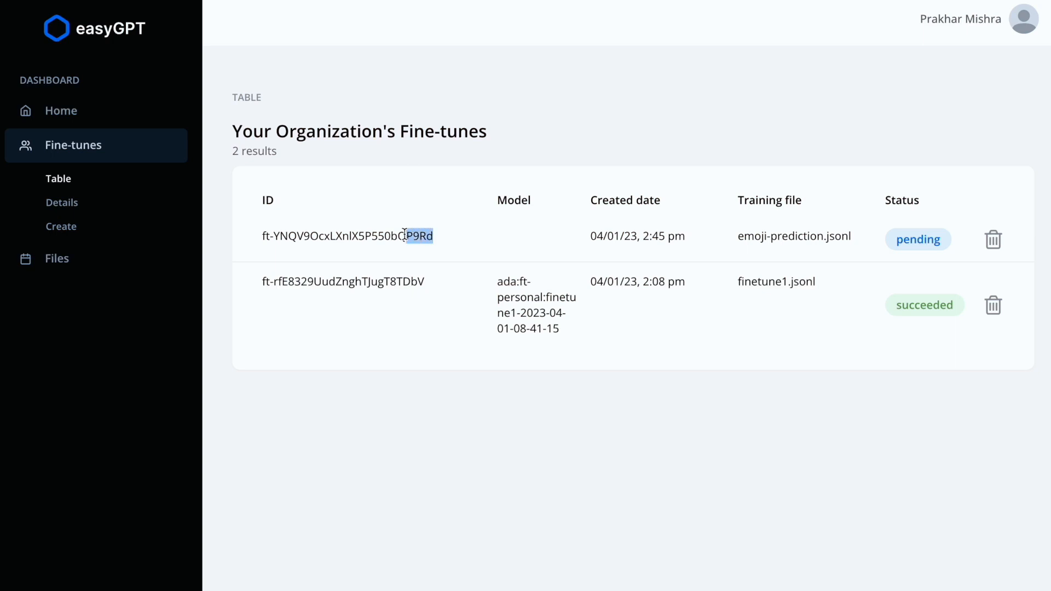
click(346, 235)
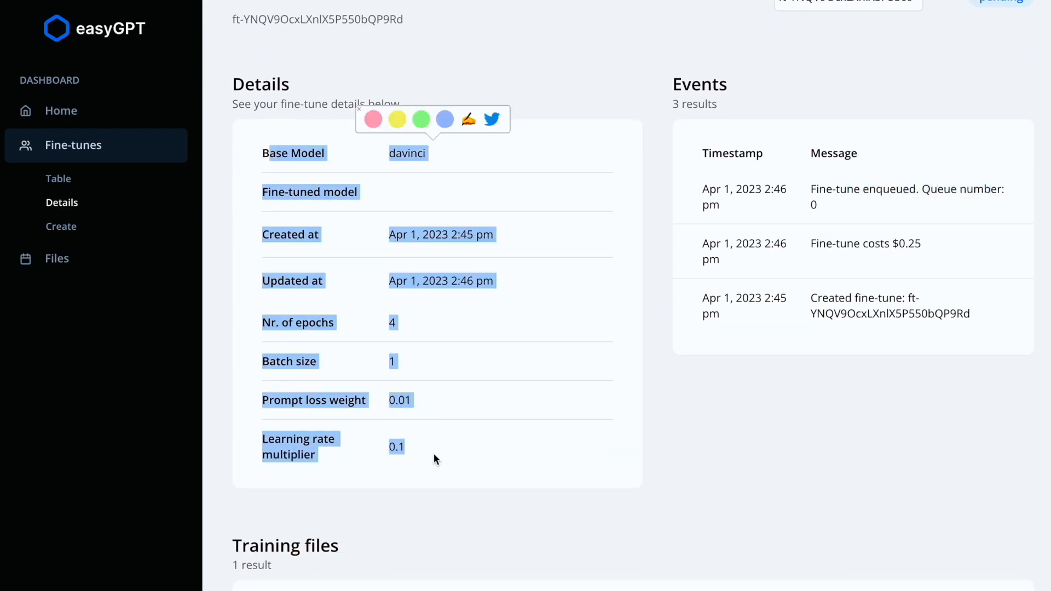
scroll(down, 3)
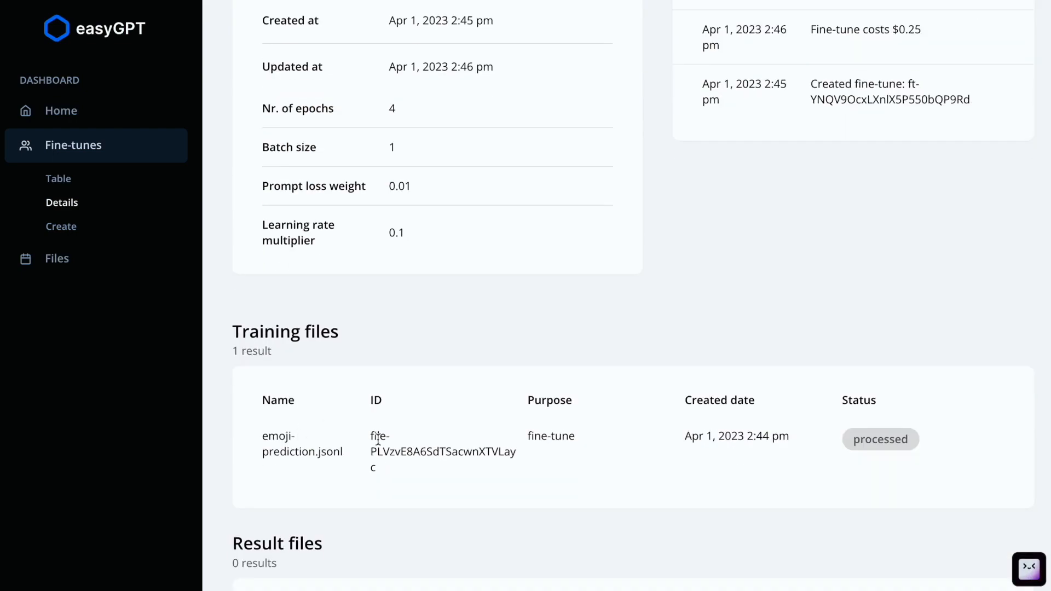
scroll(down, 3)
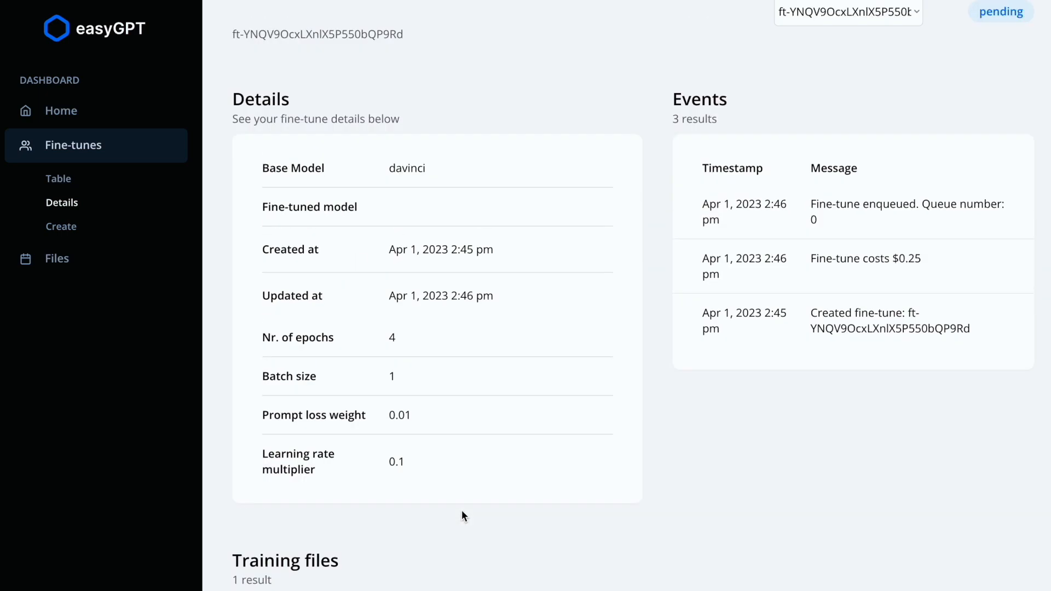
scroll(down, 3)
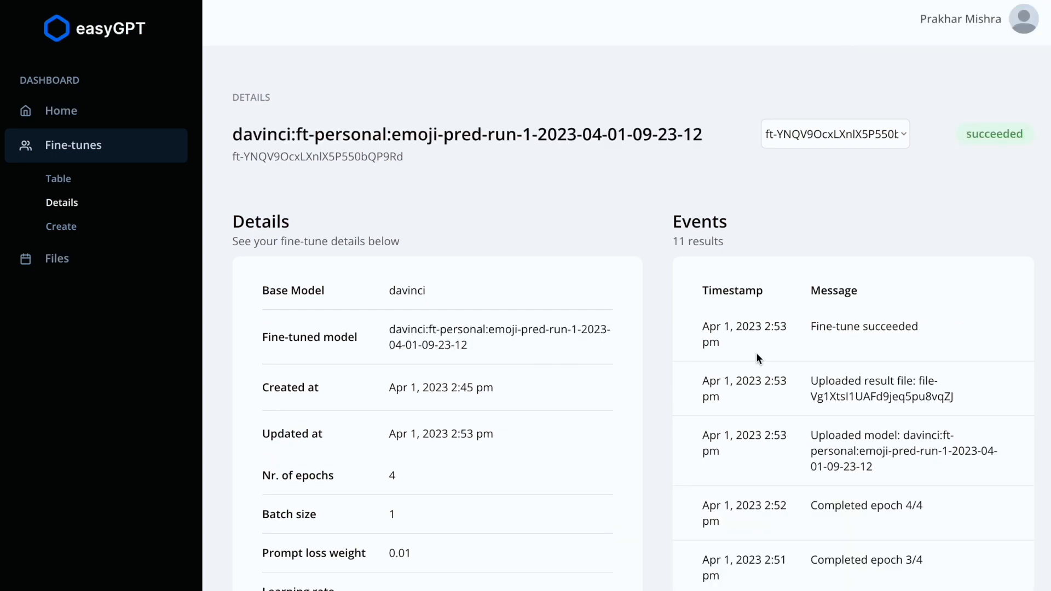
Scroll past Events and Training files to the Result files section showing compiled_results.csv.
scroll(down, 3)
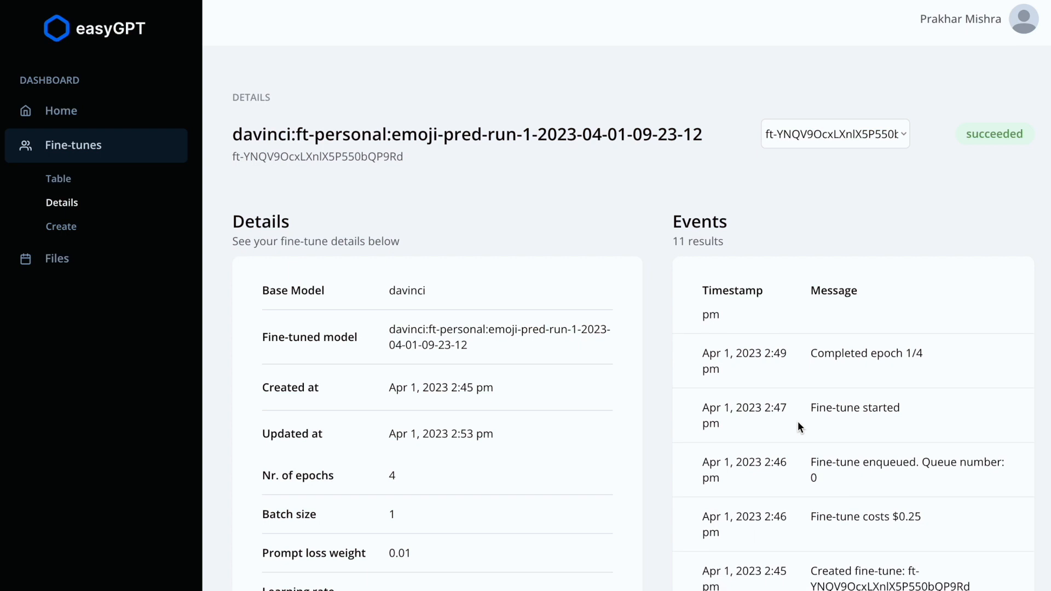
scroll(down, 3)
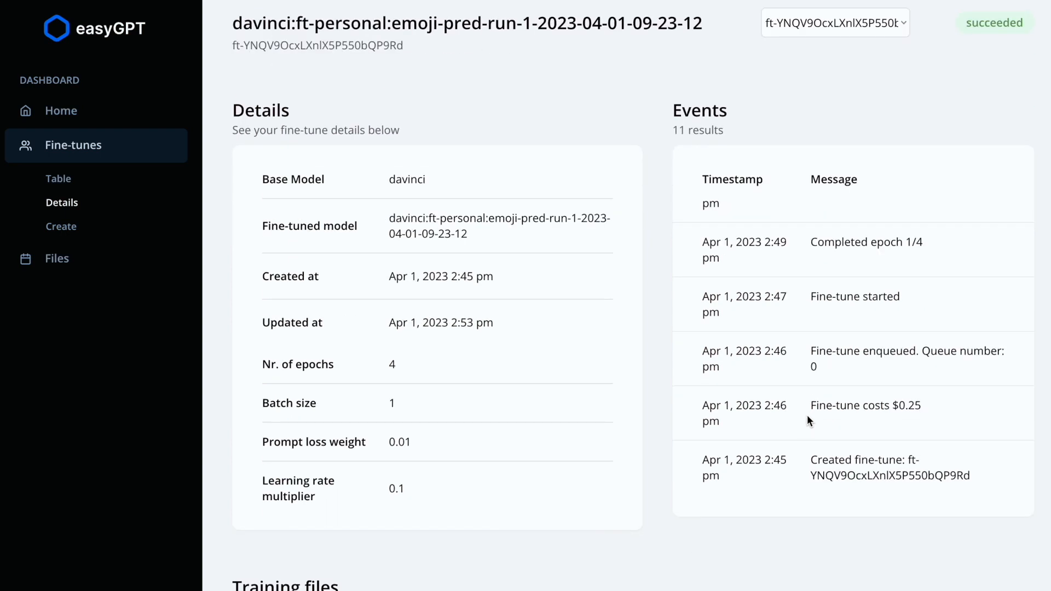
double_click(865, 405)
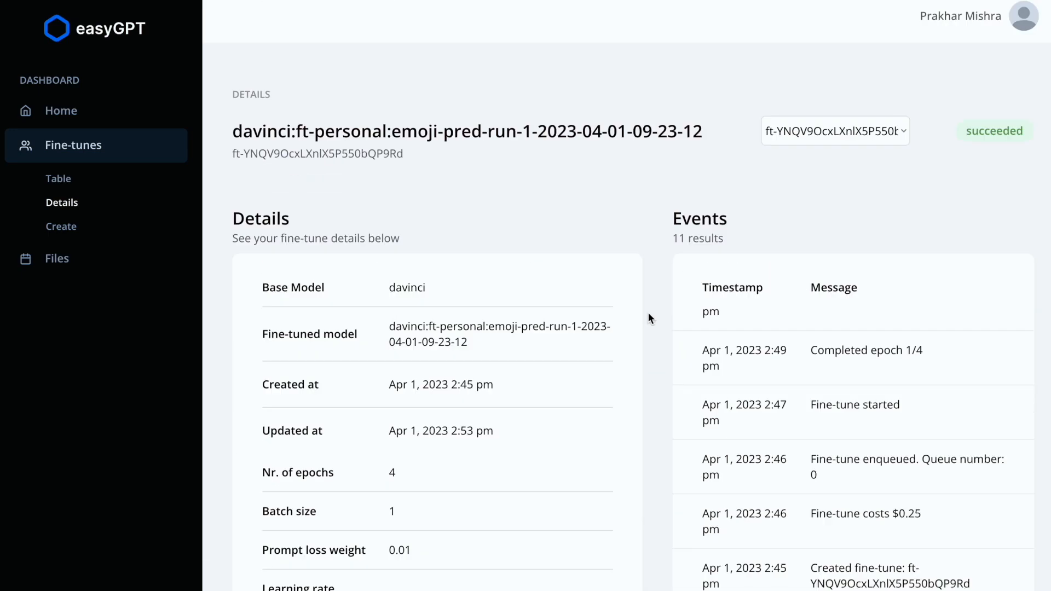
scroll(down, 3)
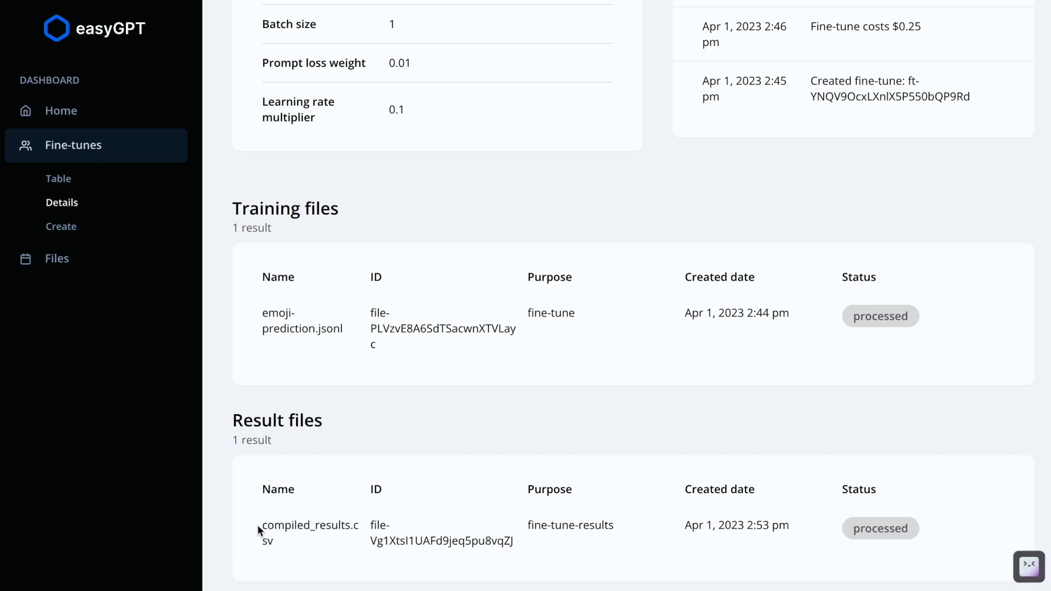
mouse_move(479, 538)
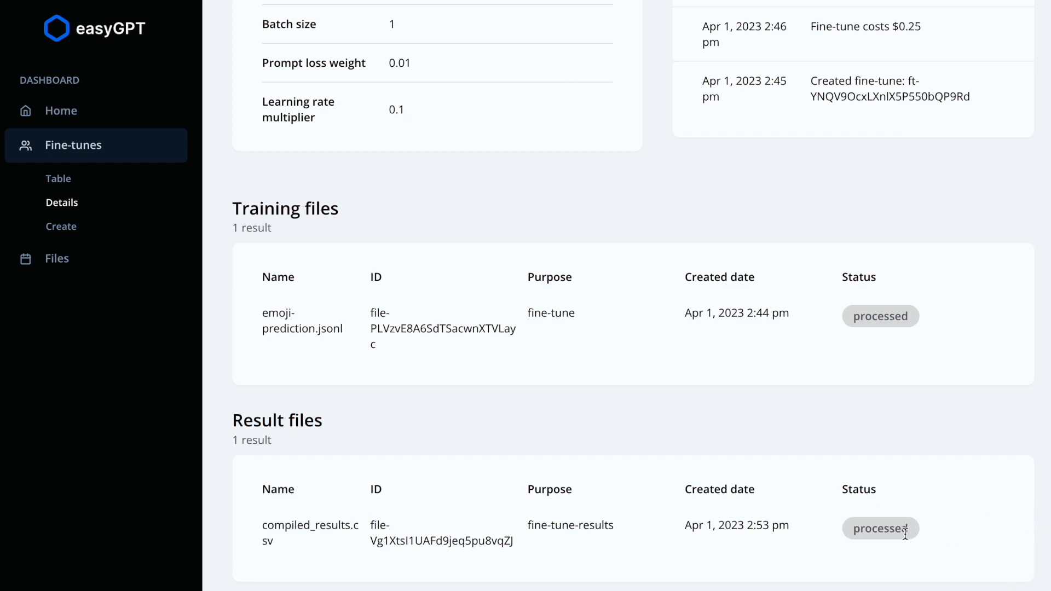
mouse_move(881, 528)
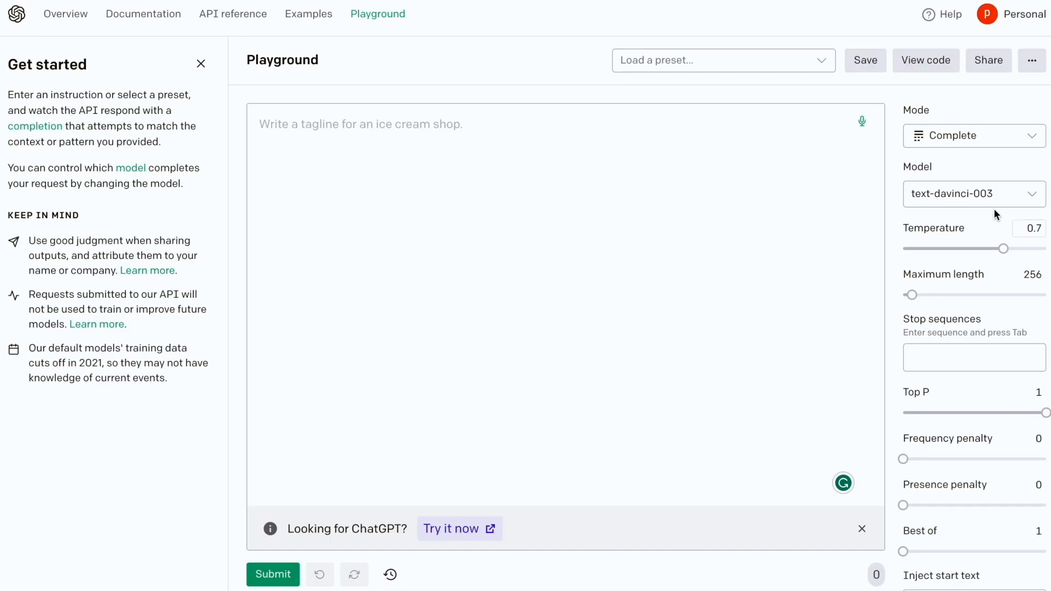
Select the davinci:ft-personal emoji-pred model and add END as a stop sequence.
click(973, 194)
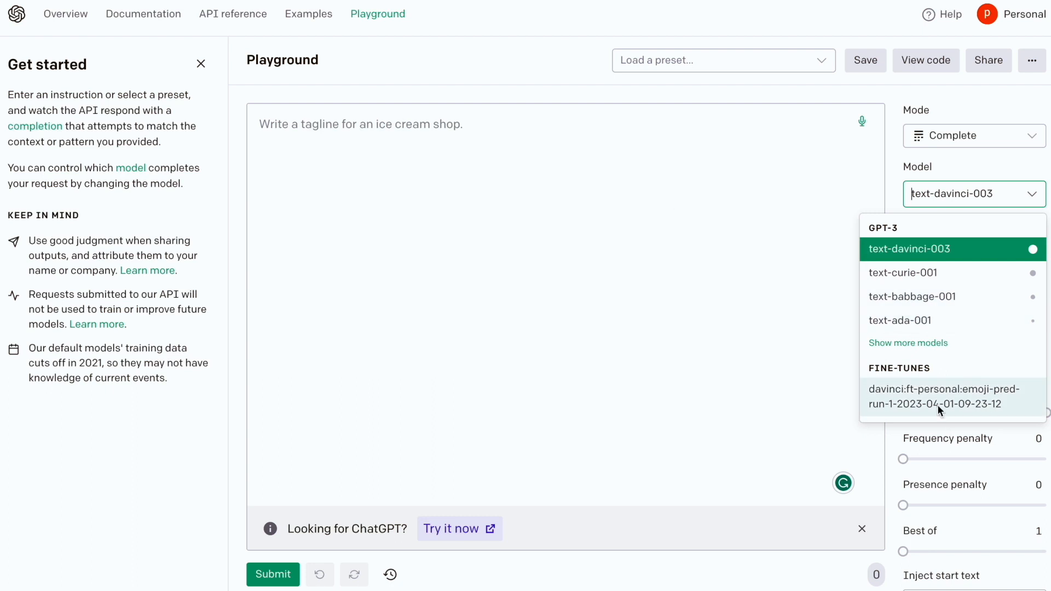
mouse_move(965, 401)
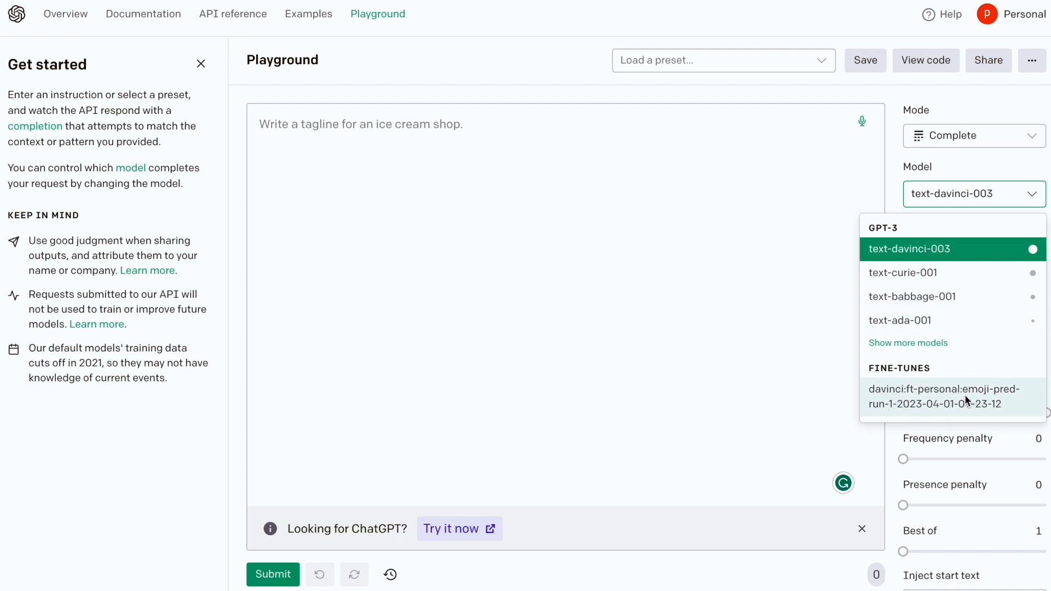
mouse_move(953, 401)
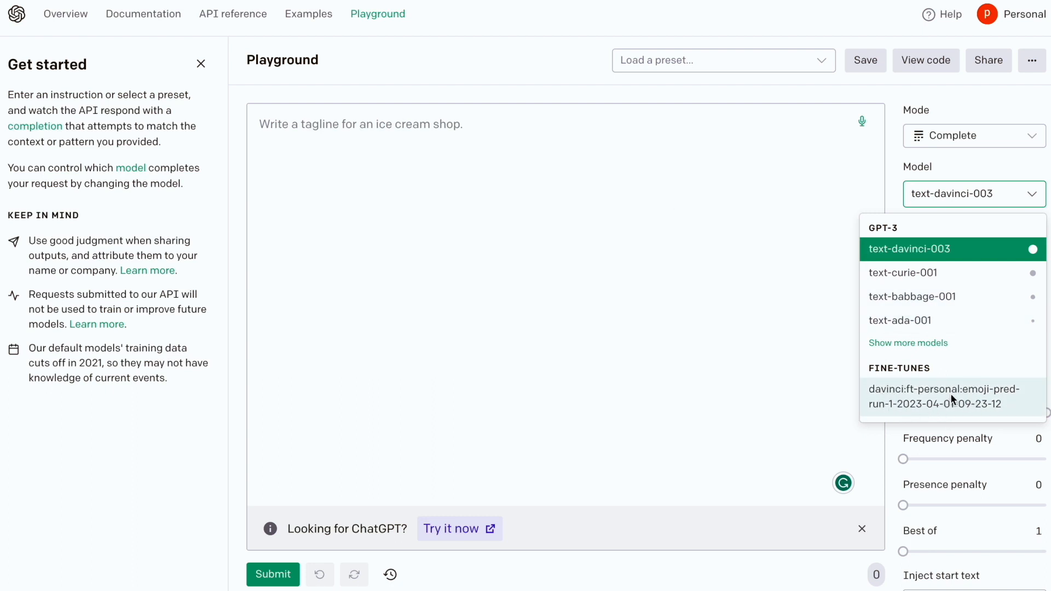
click(943, 396)
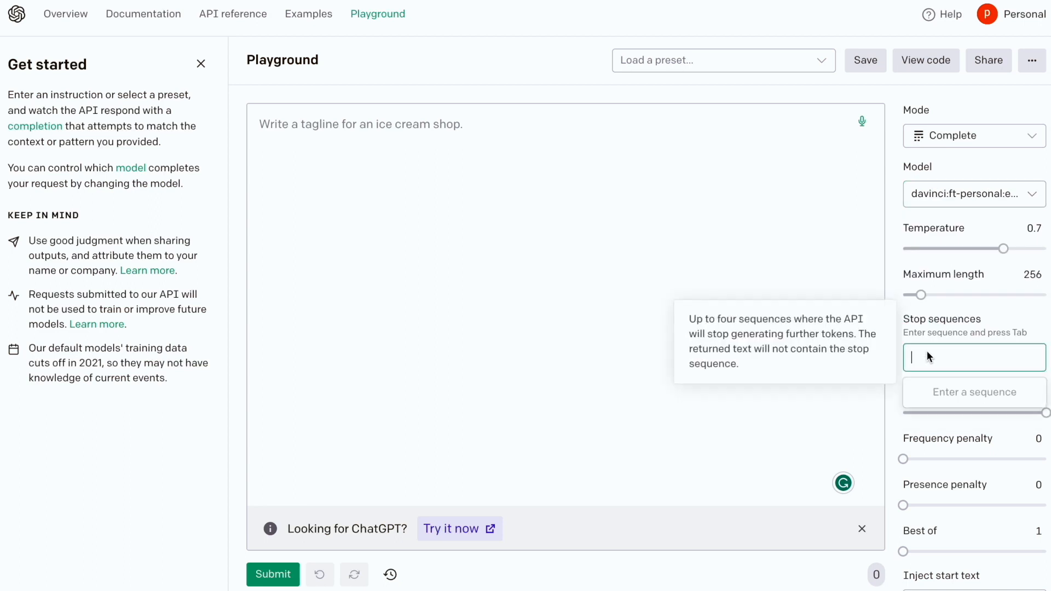
text(END)
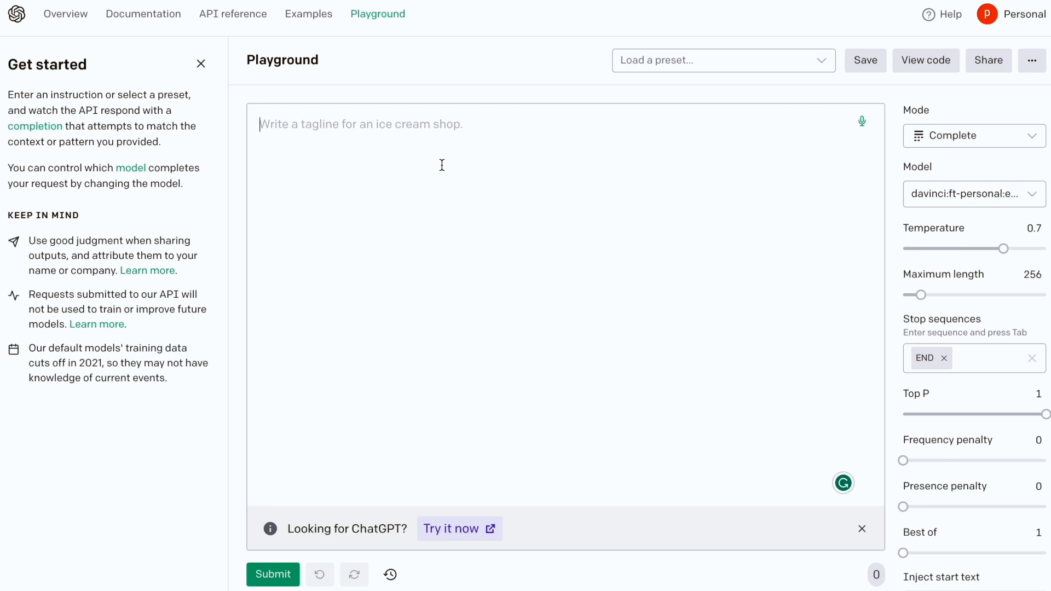
Enter the prompt 'i will be motivated if you click the subscribe button ###' for completion.
text(i will be)
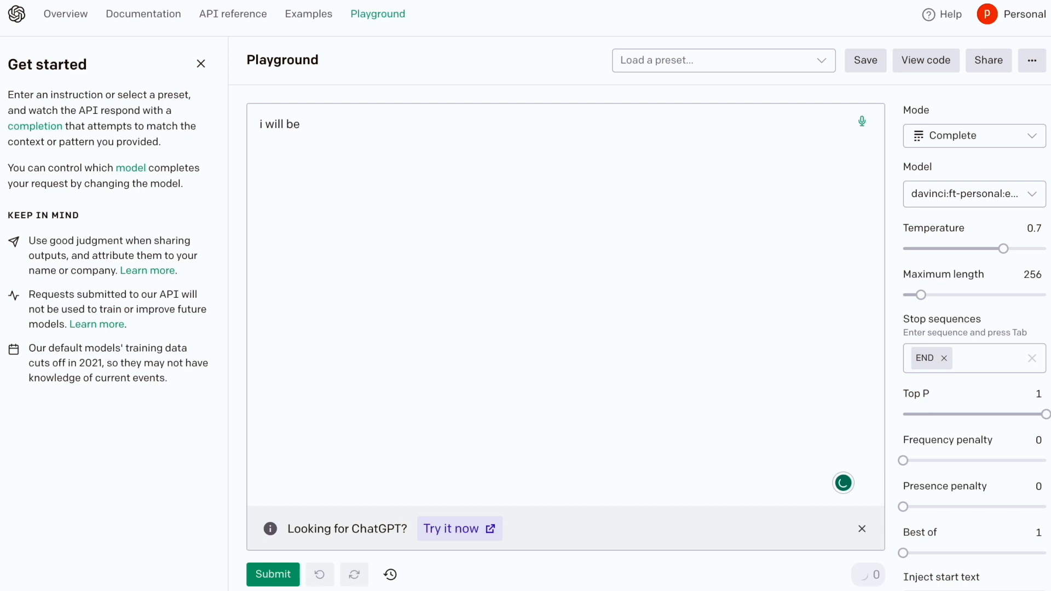
text(motivated if you click the s)
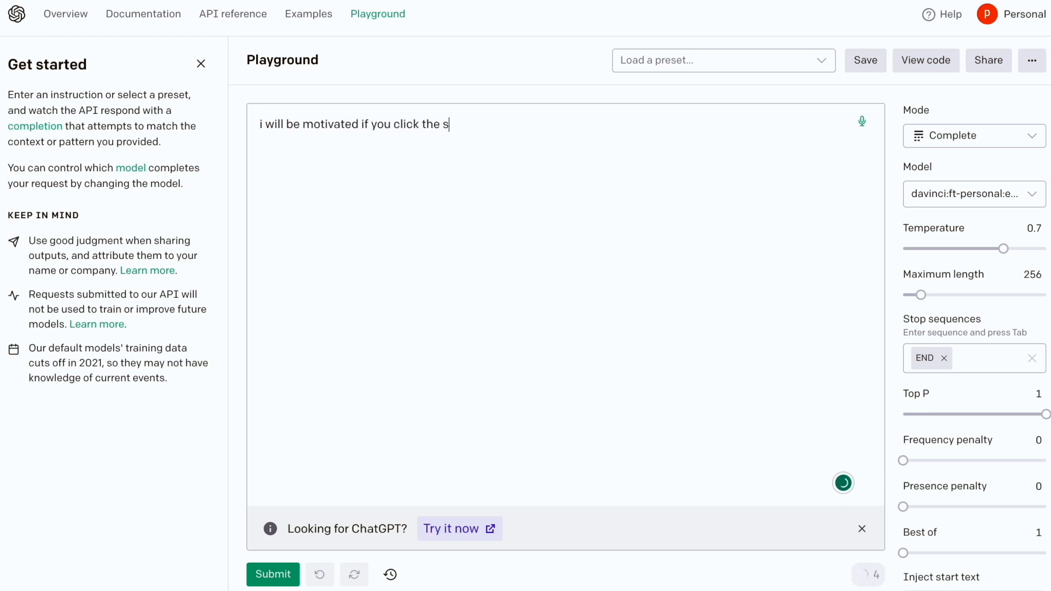
text(ubscri)
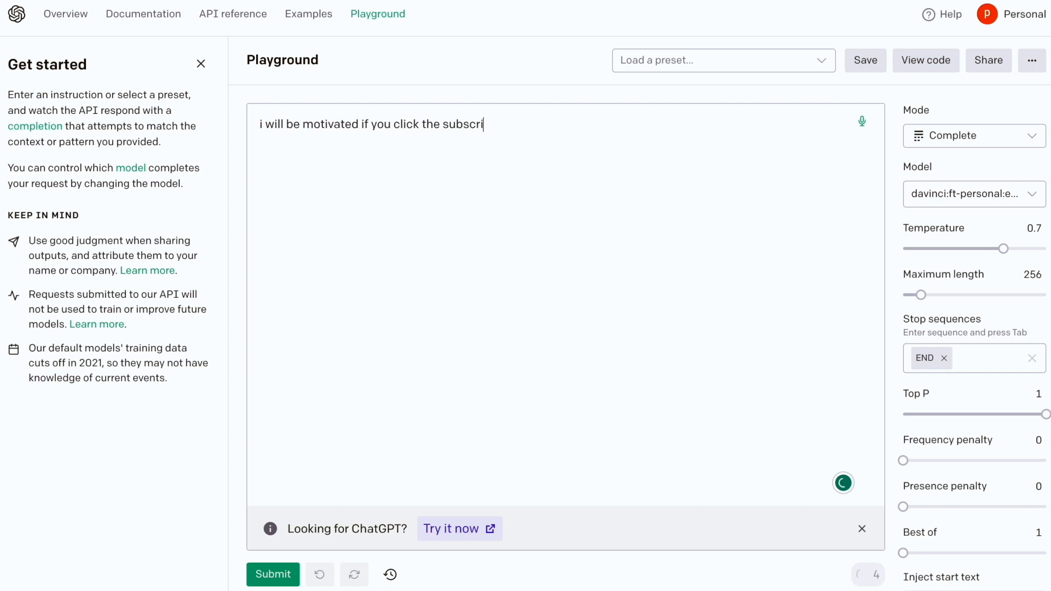
text(be butto)
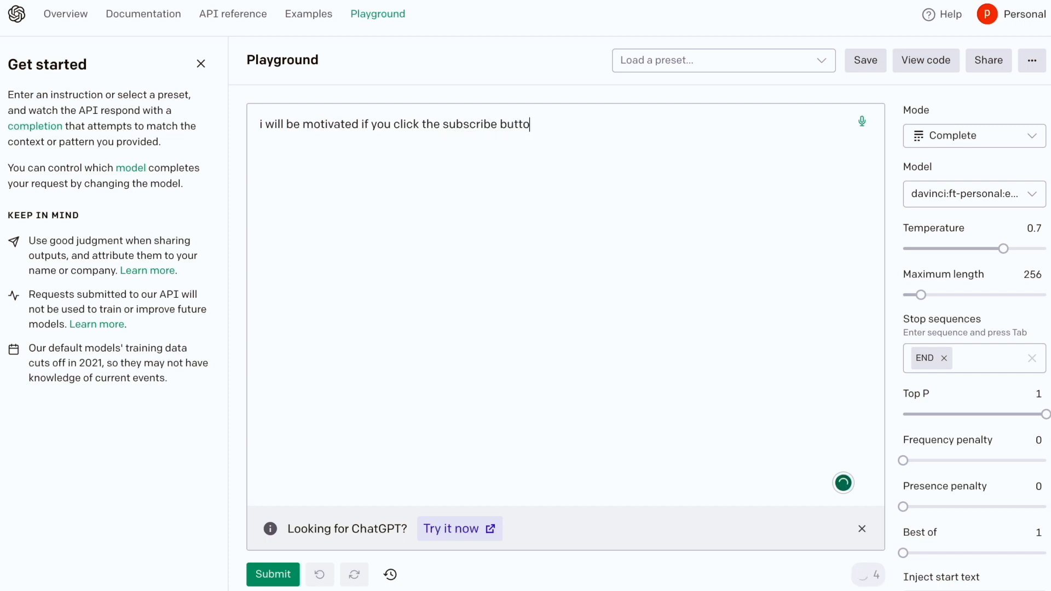
text(n)
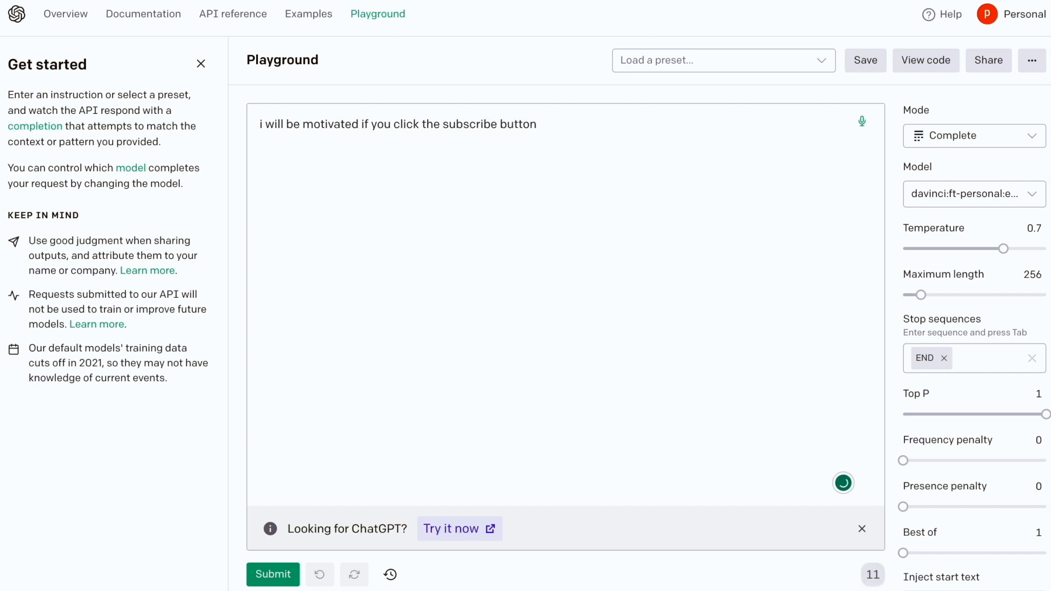
text(#)
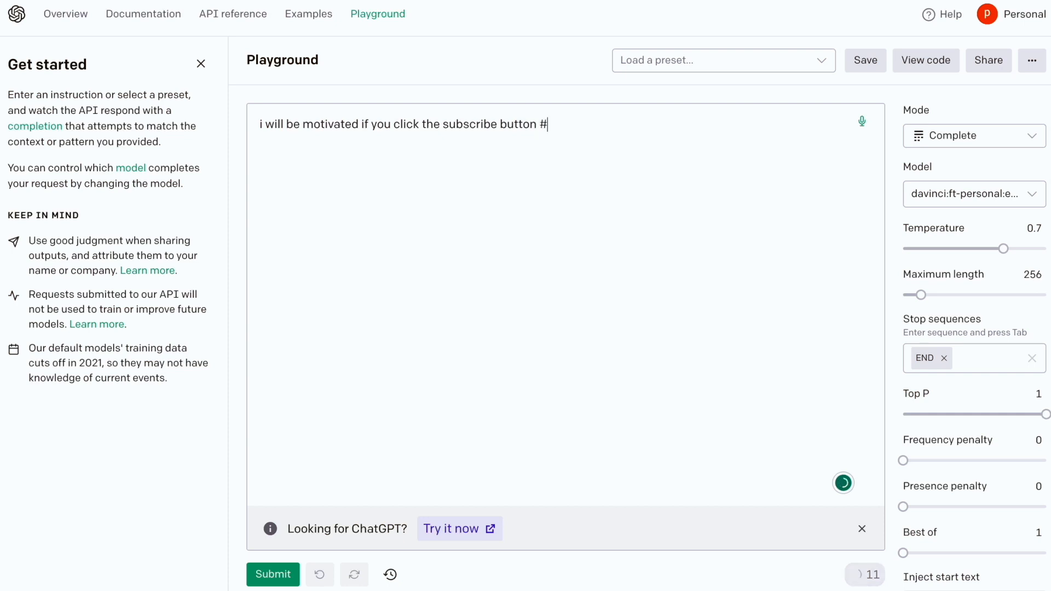
text(##😄)
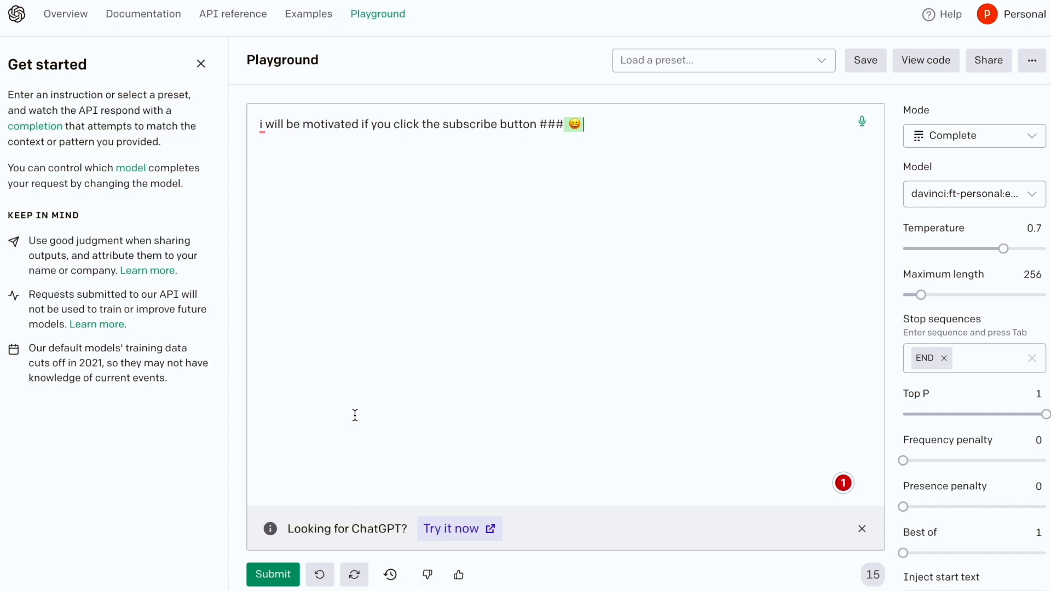
mouse_move(303, 131)
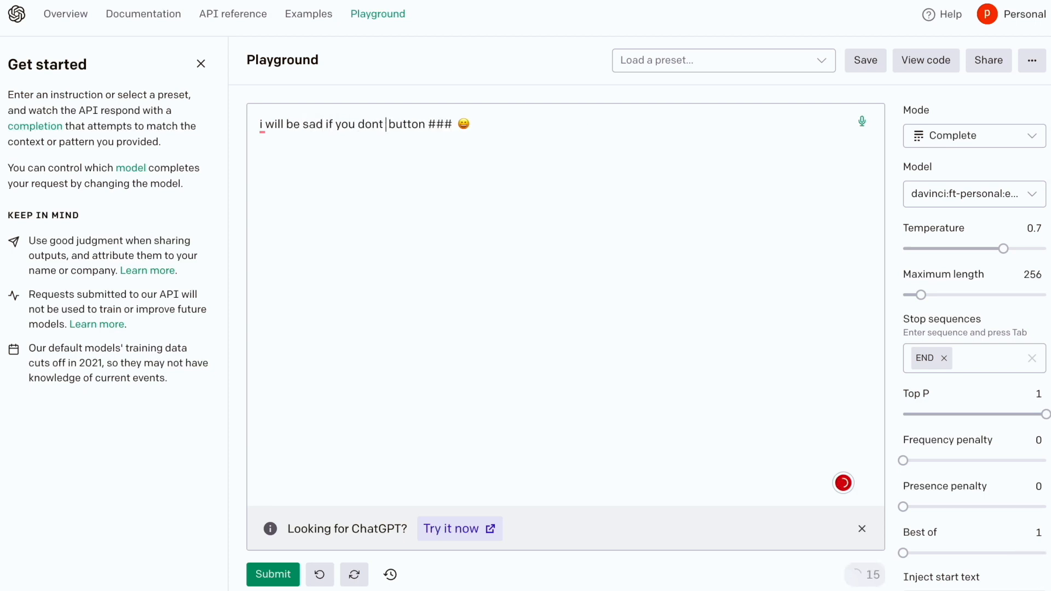
Rewrite the prompt as 'i will be sad if you dont like this video ###' and get its emoji.
text(like this)
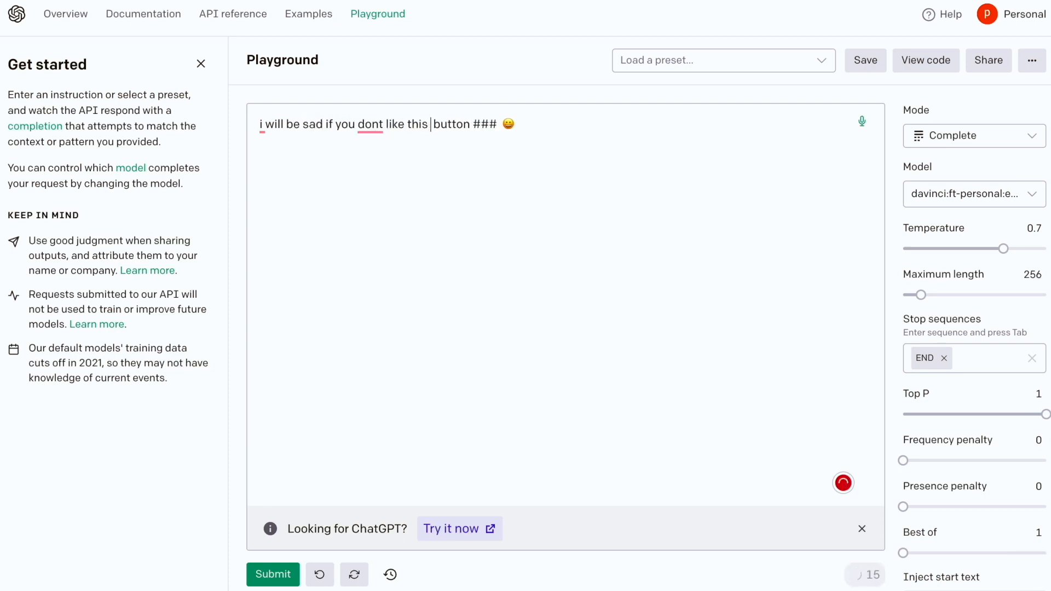
text(video)
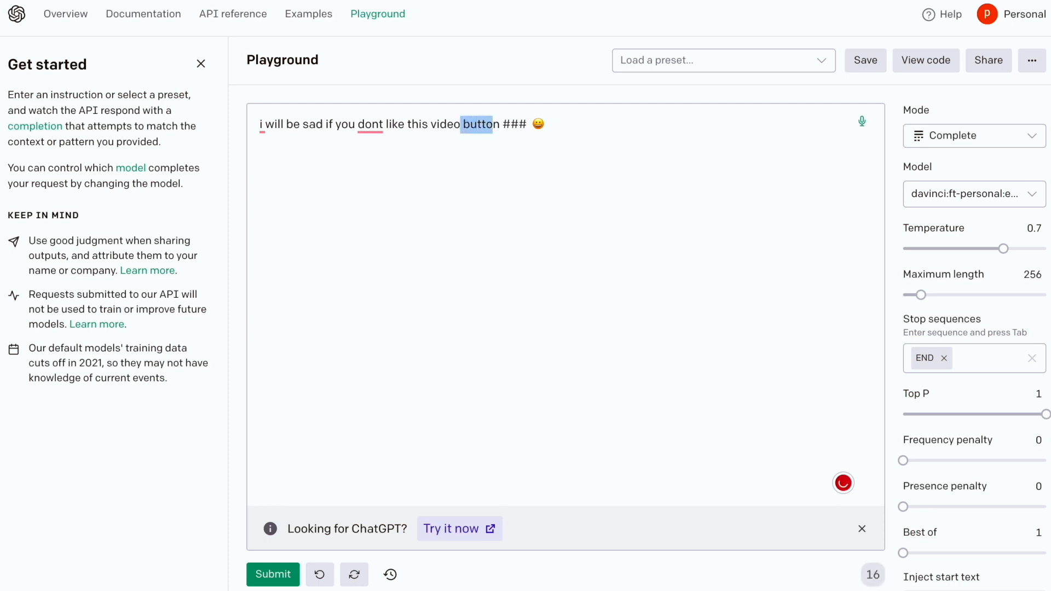
key(Delete)
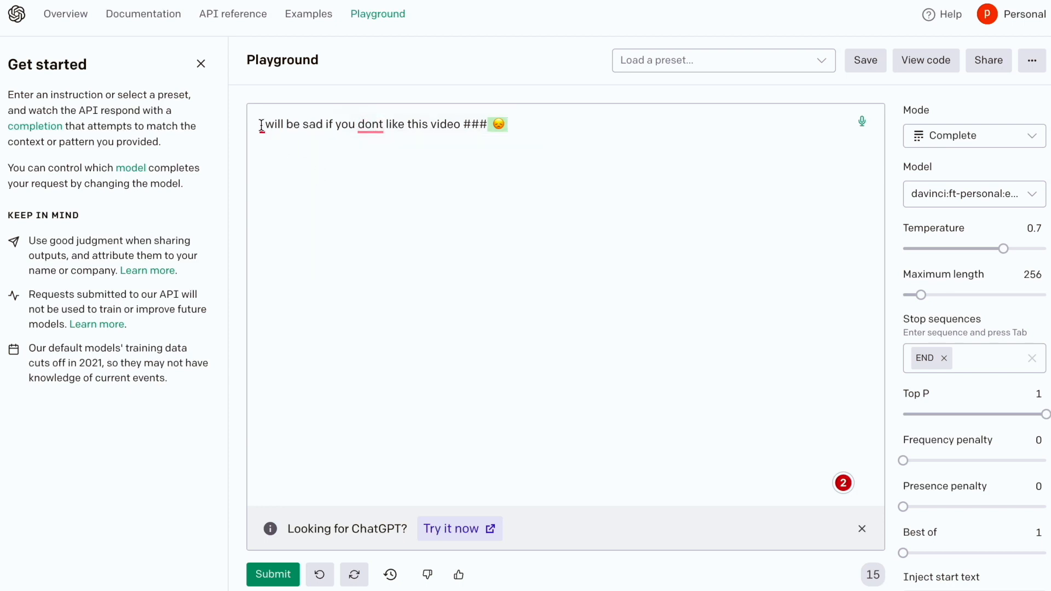
drag(261, 124, 461, 124)
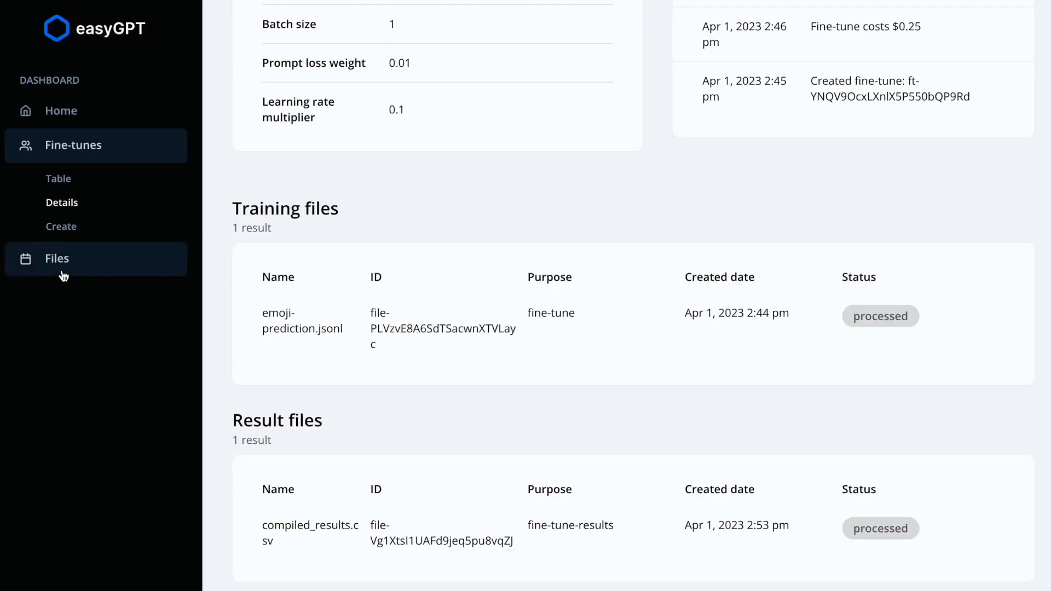
Open File Details for compiled_results.csv and choose CSV as the download format.
click(56, 258)
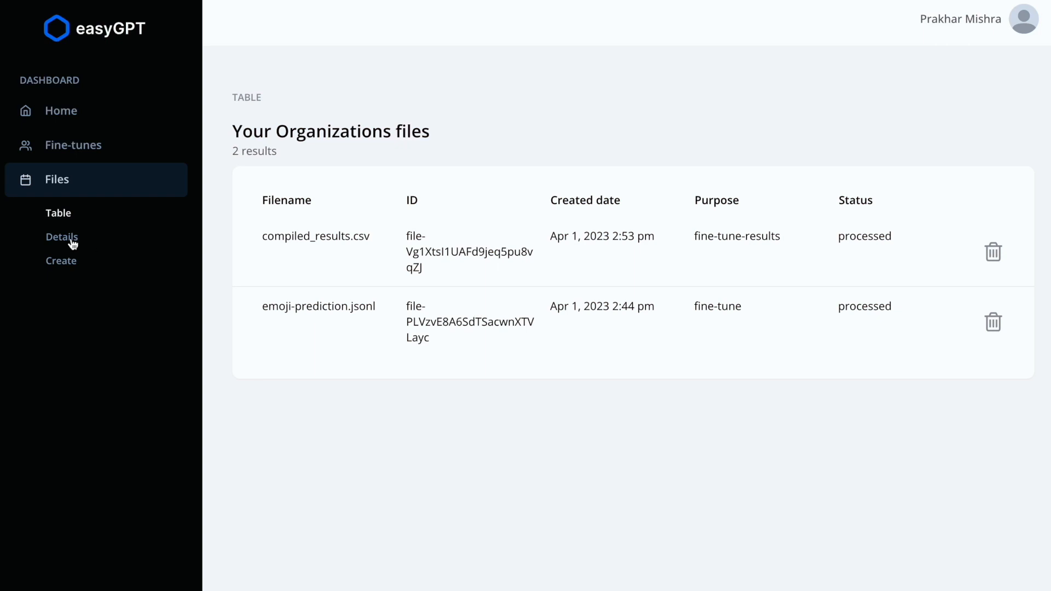
click(61, 237)
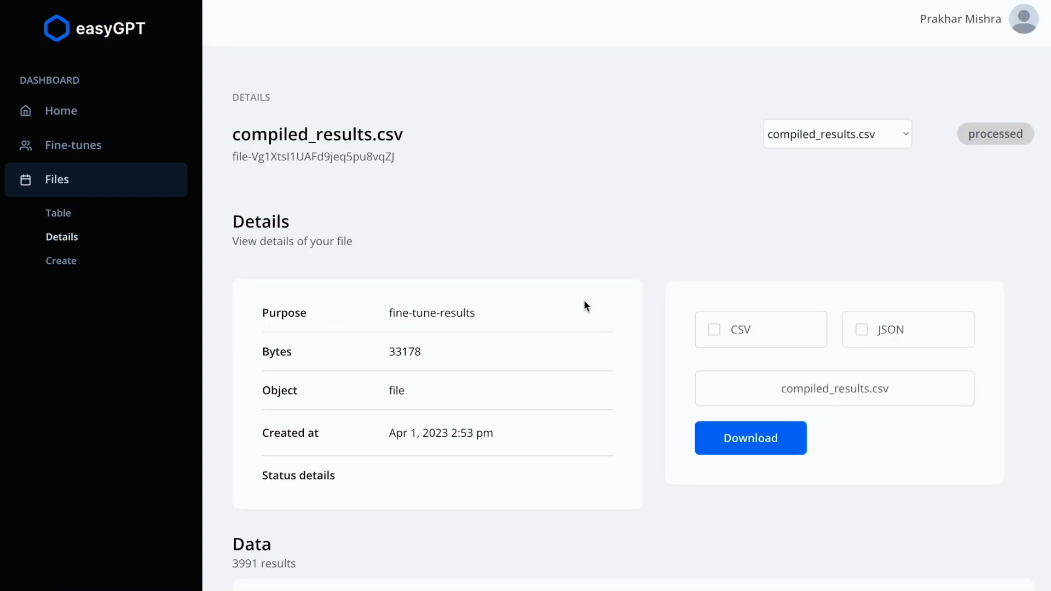
click(837, 134)
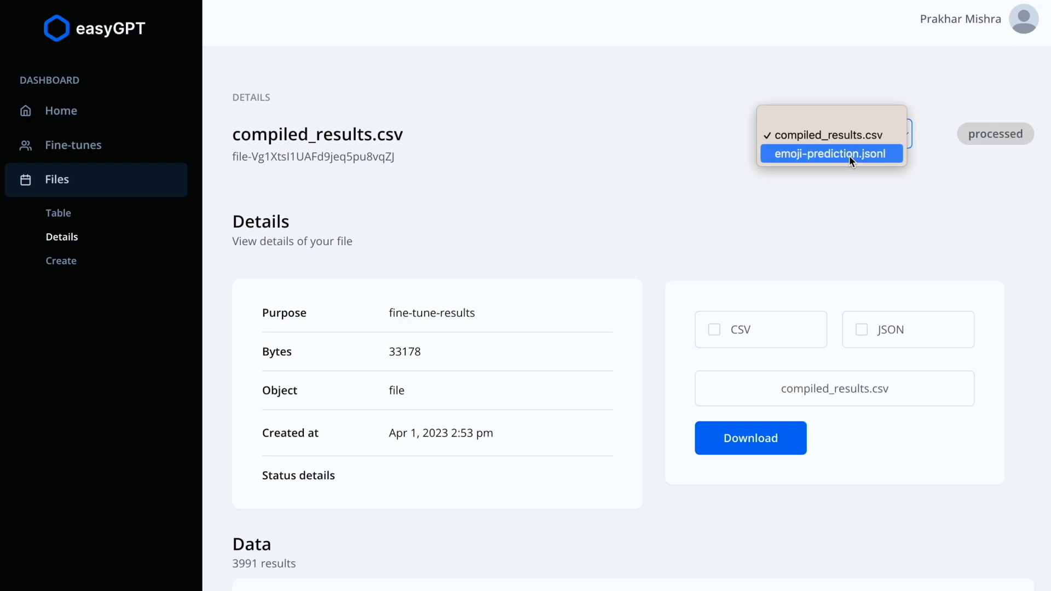
mouse_move(830, 134)
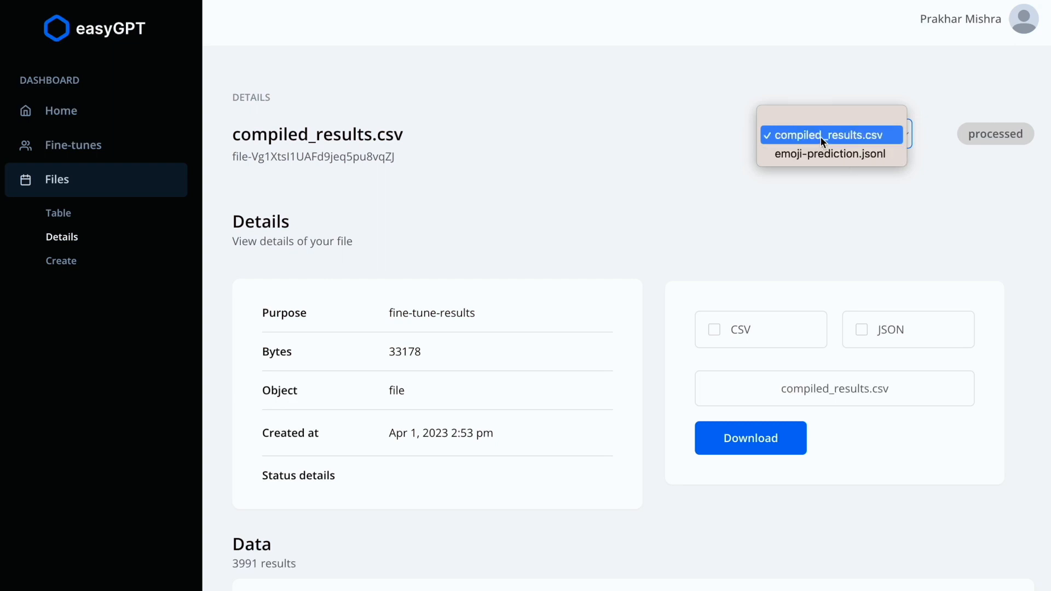
click(713, 329)
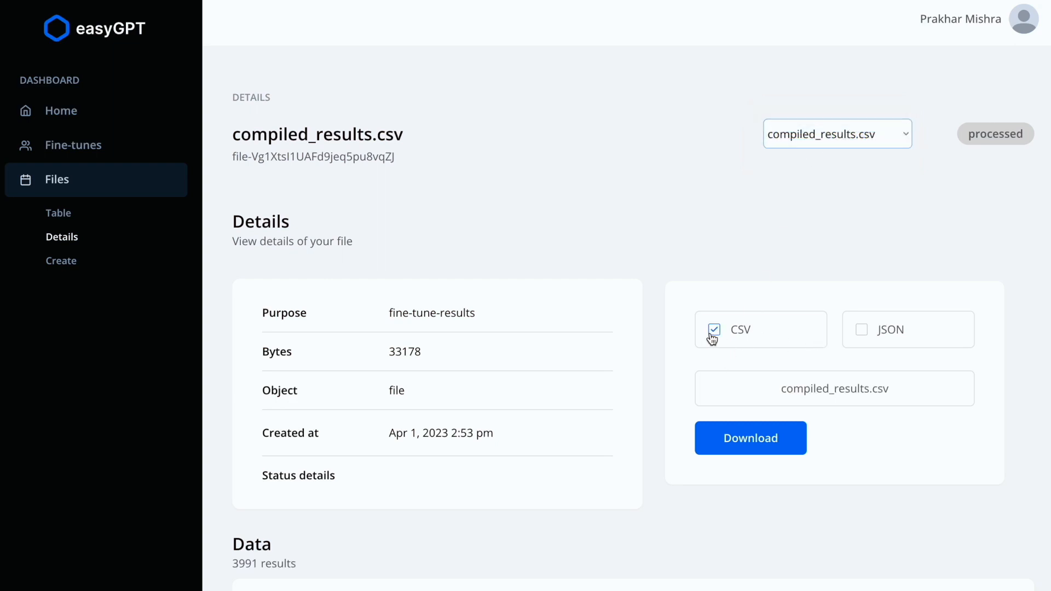
click(750, 438)
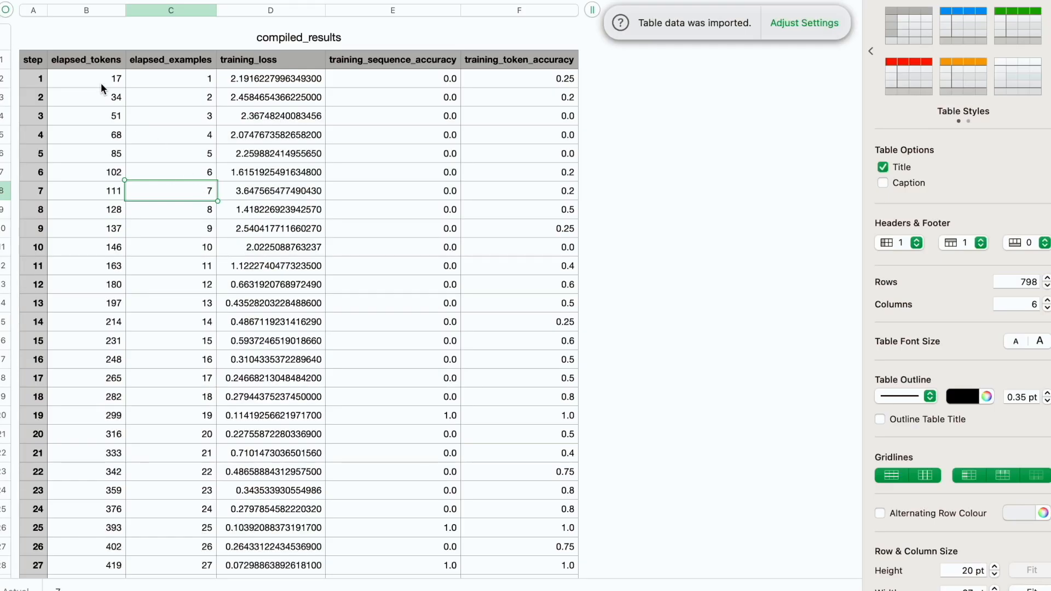
mouse_move(246, 85)
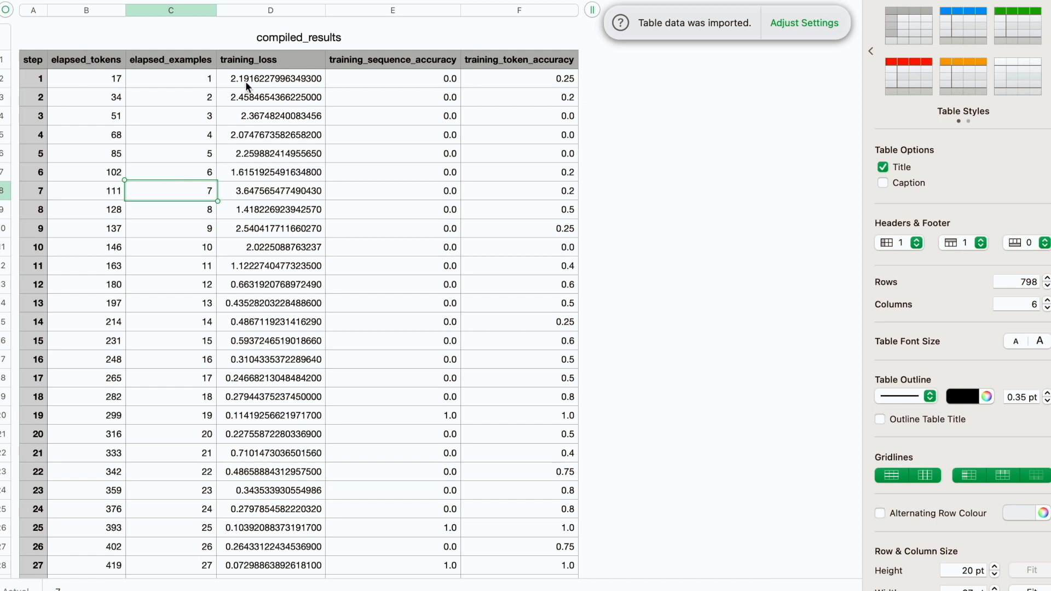
mouse_move(298, 337)
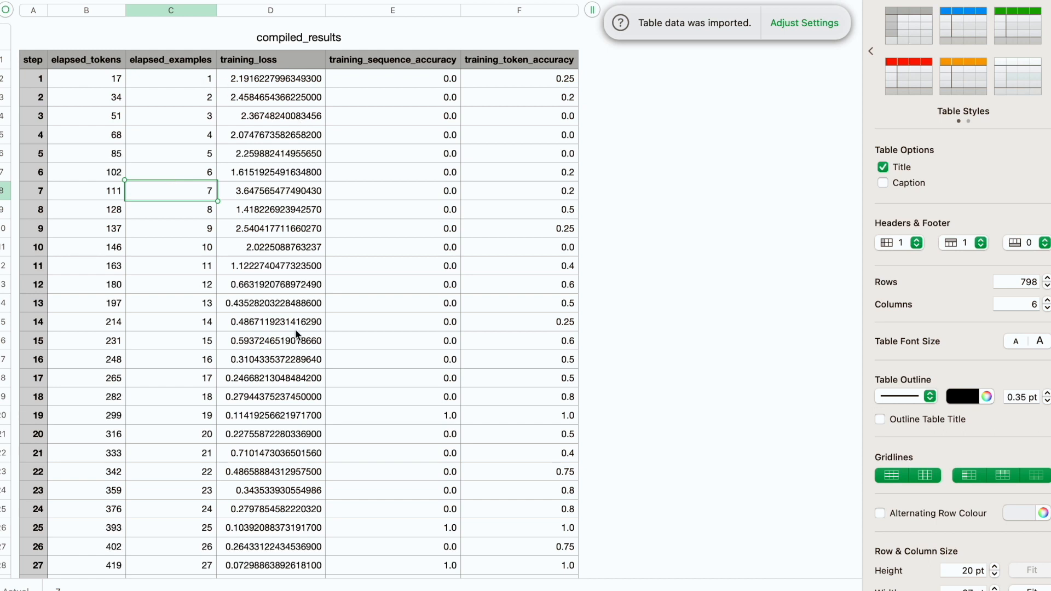
mouse_move(467, 209)
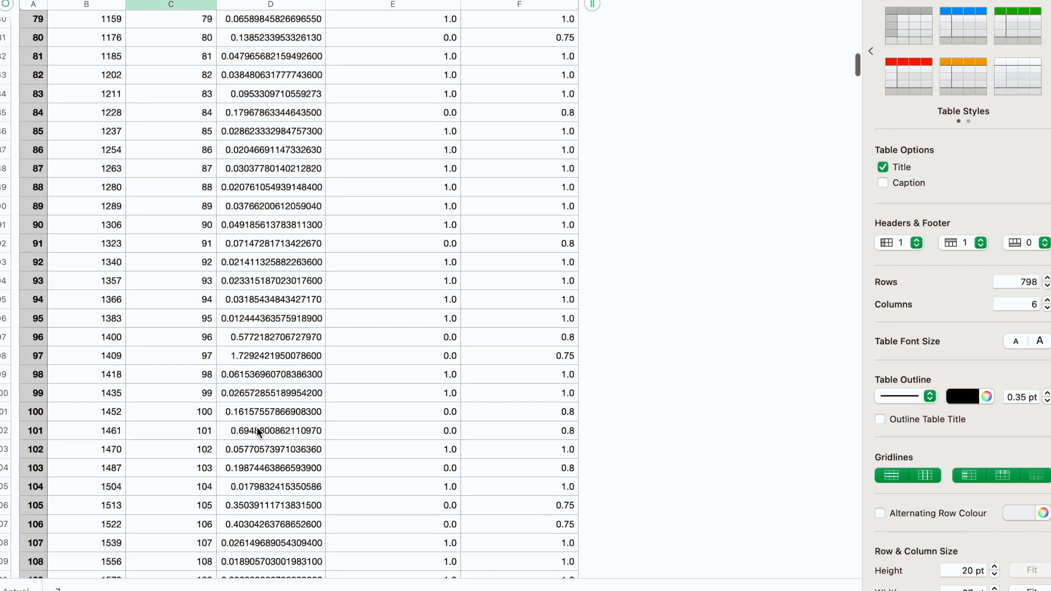
Scroll through the 798-row compiled_results table in Numbers to around step 294.
scroll(up, 3)
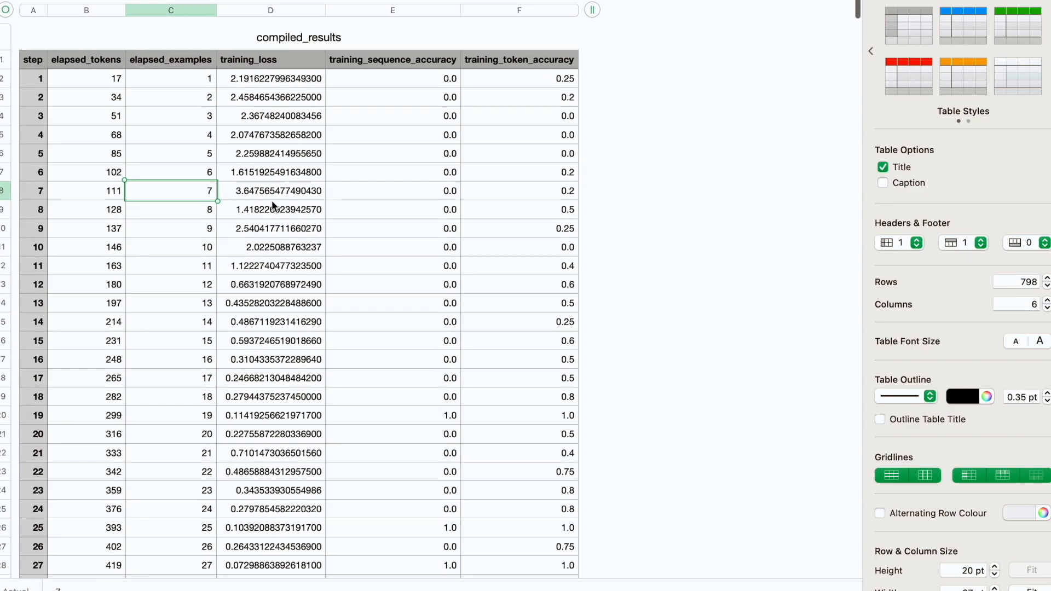
scroll(down, 3)
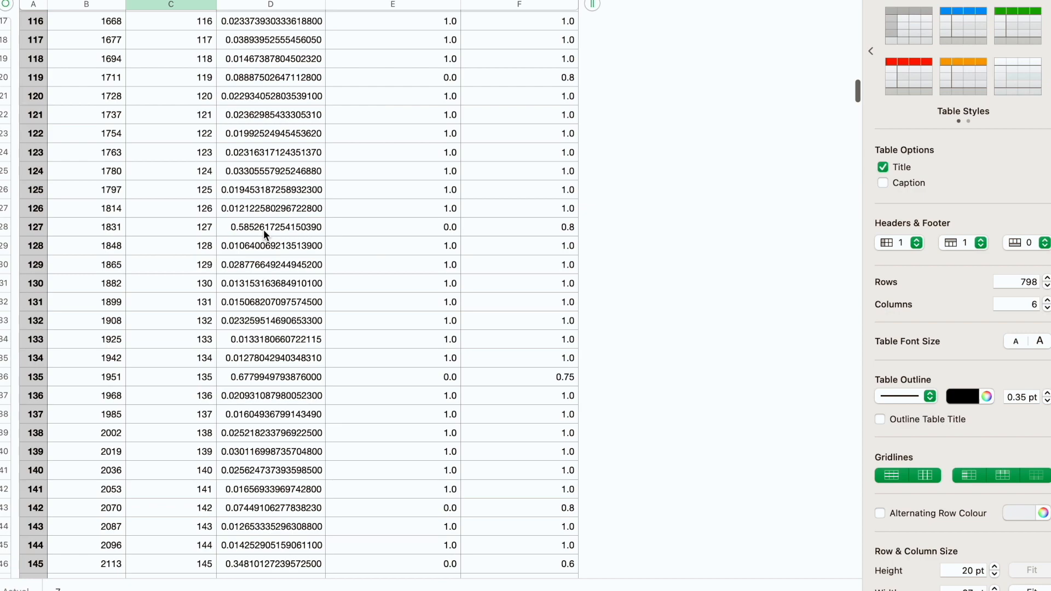
scroll(down, 3)
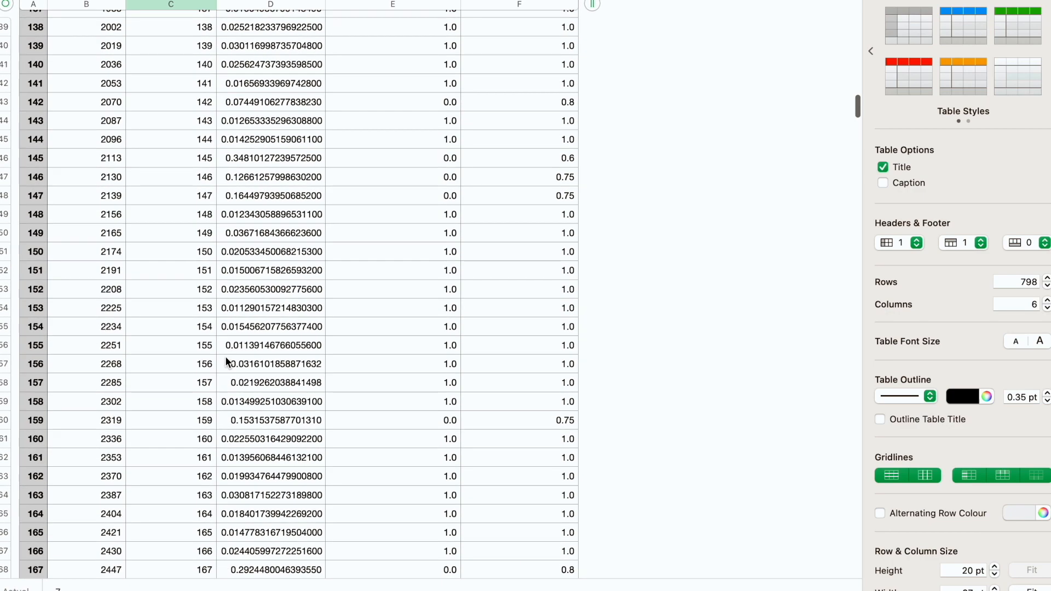
scroll(down, 3)
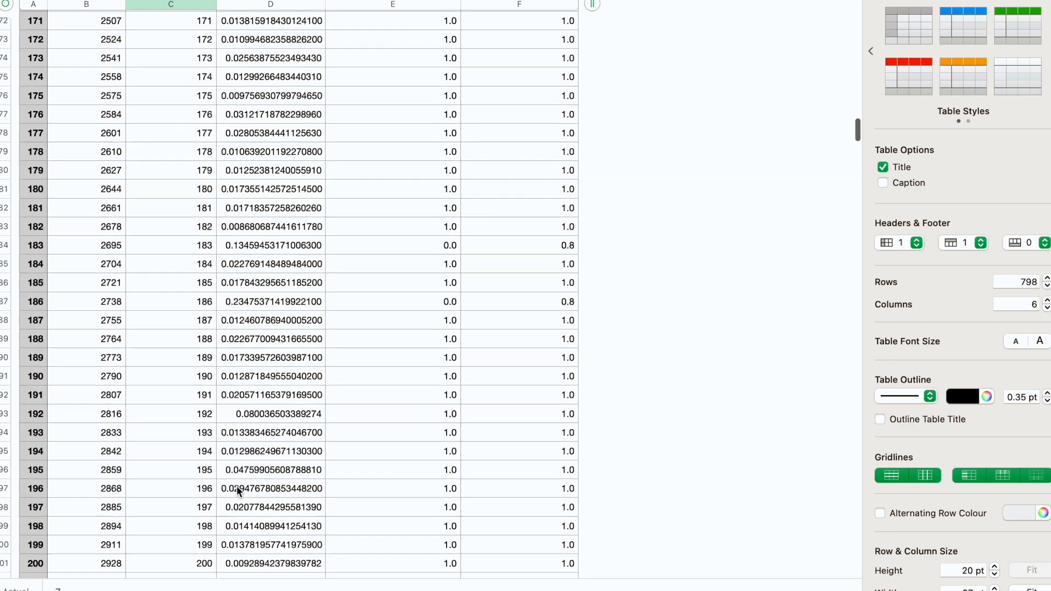
scroll(down, 3)
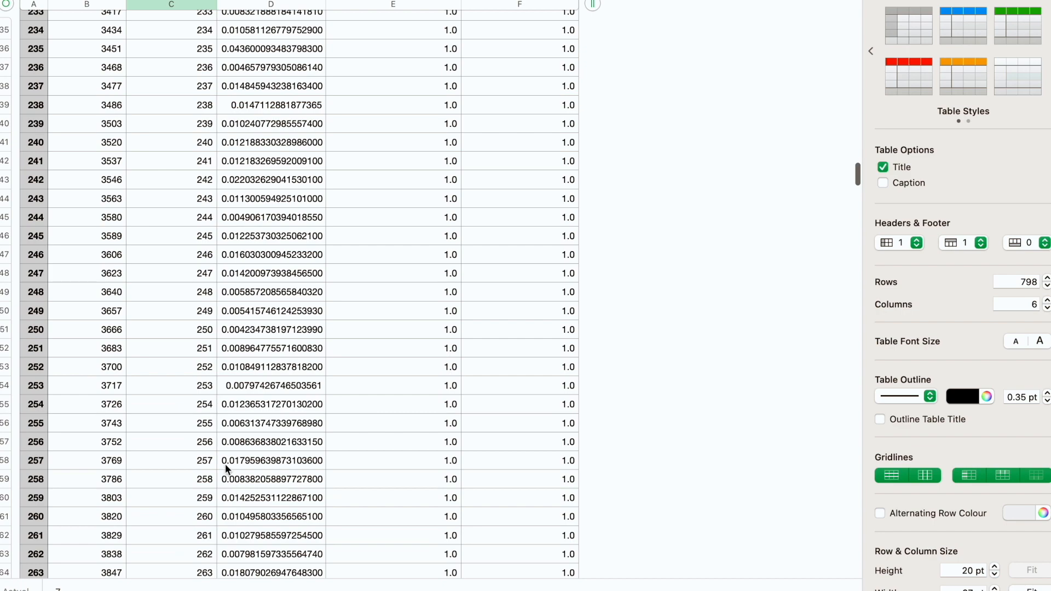
mouse_move(224, 448)
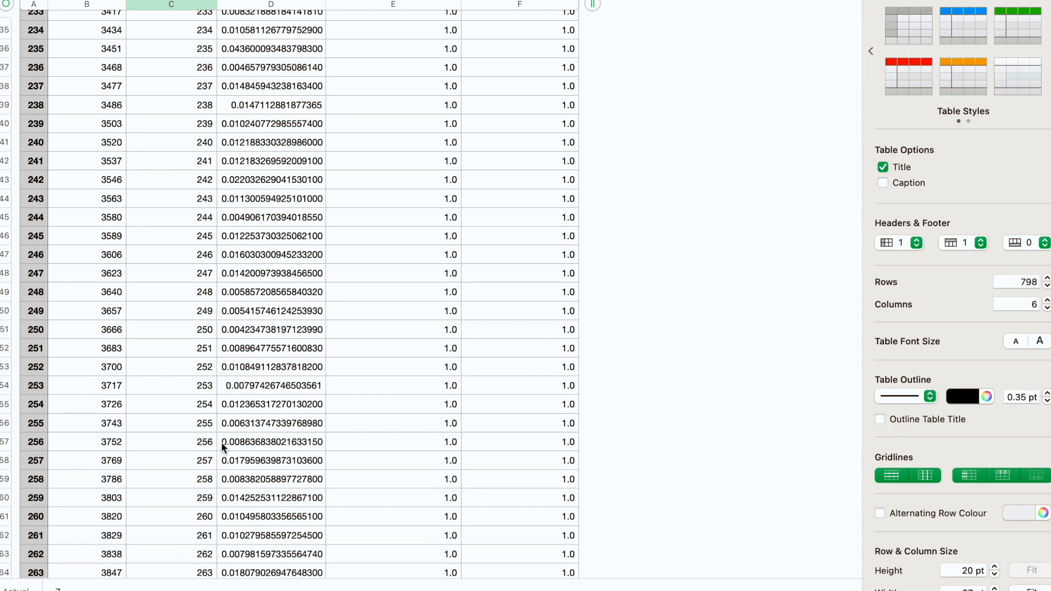
scroll(down, 3)
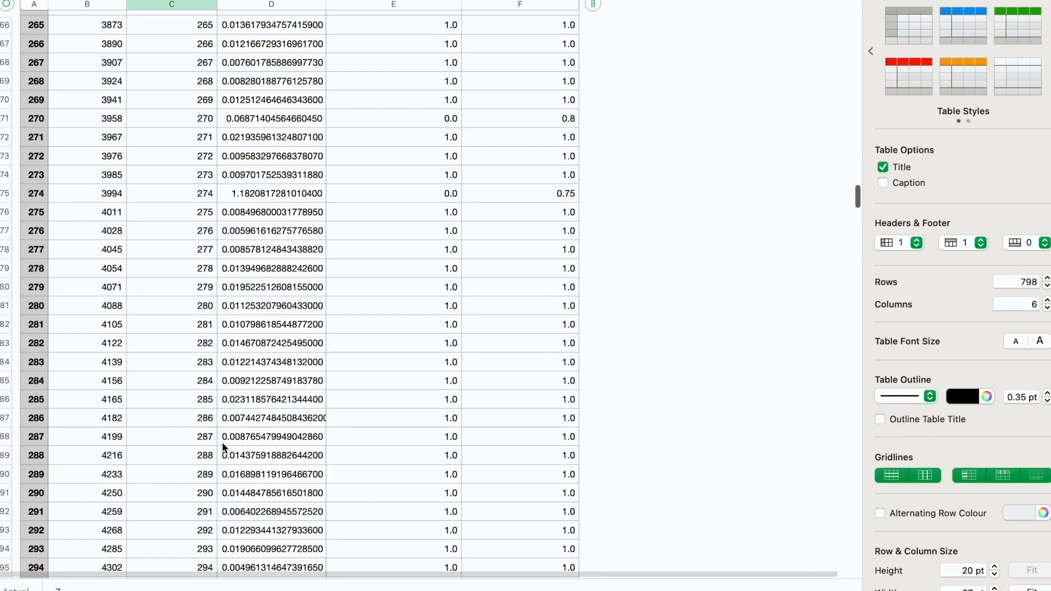